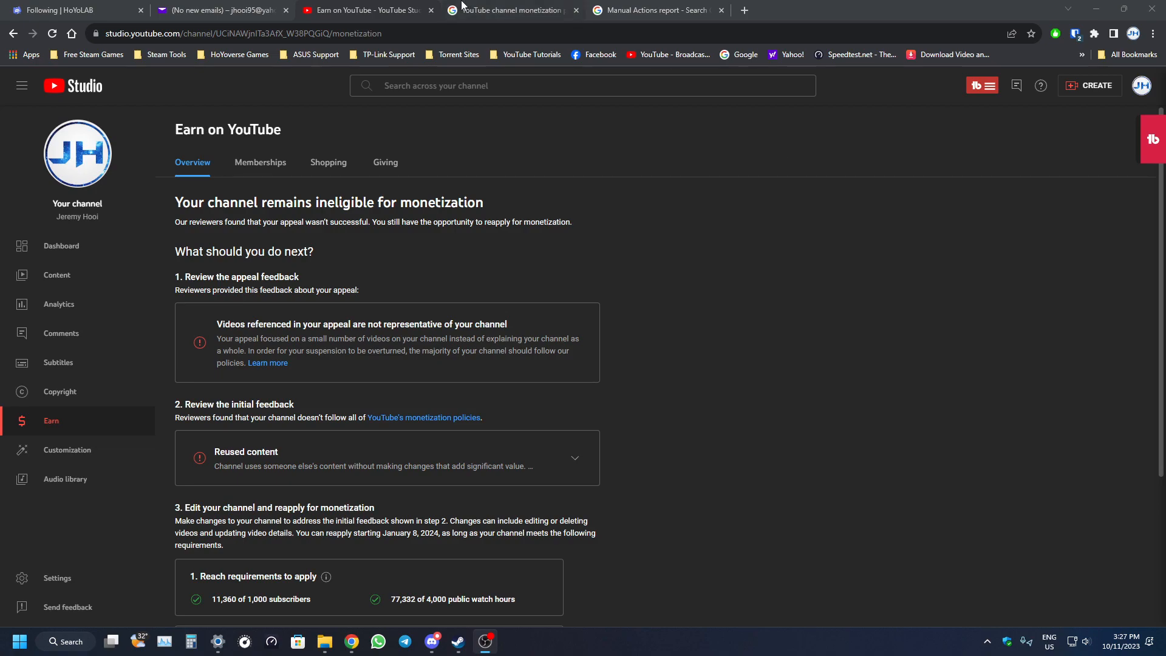
Switch to Yahoo Mail to view YouTube's no-longer-eligible-to-monetize email
{"action": "left_click", "coordinate": [216, 9]}
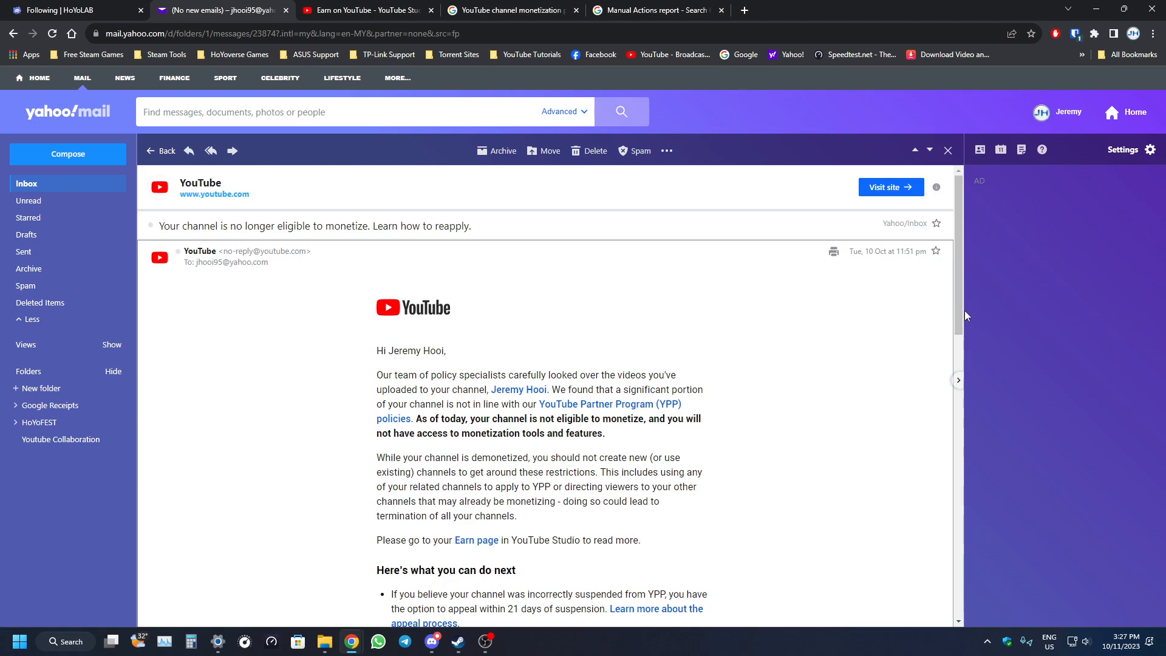
Scroll through the email and highlight the sentence about reapplying after 90 days
{"action": "scroll", "scroll_direction": "down", "scroll_amount": 3}
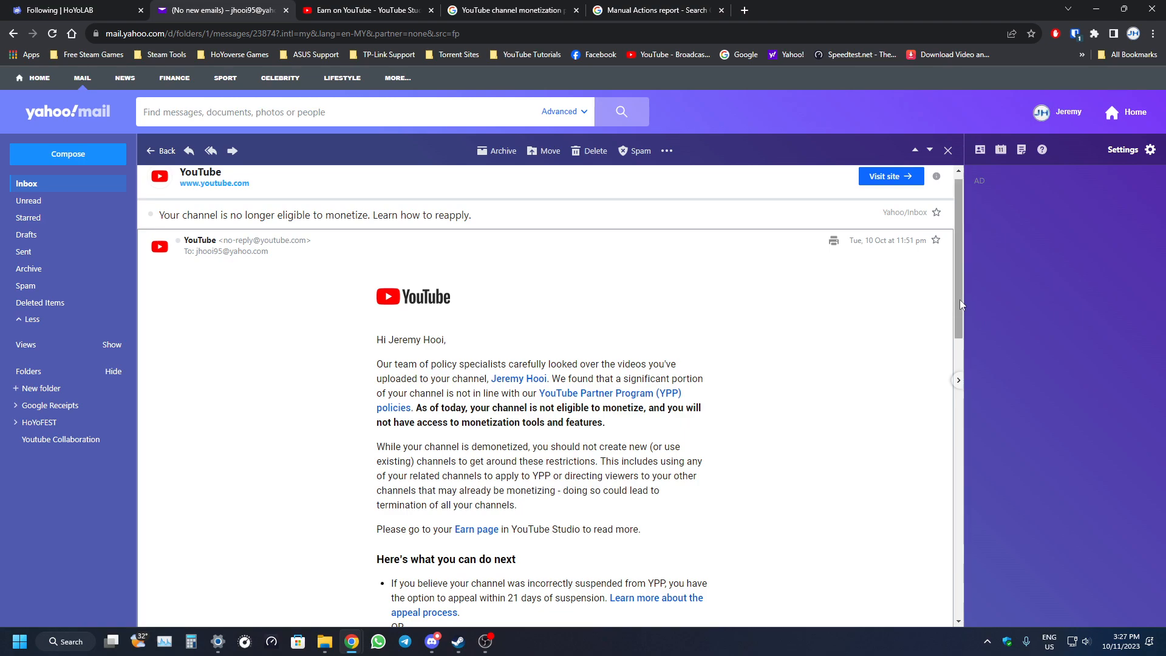
{"action": "scroll", "scroll_direction": "down", "scroll_amount": 3}
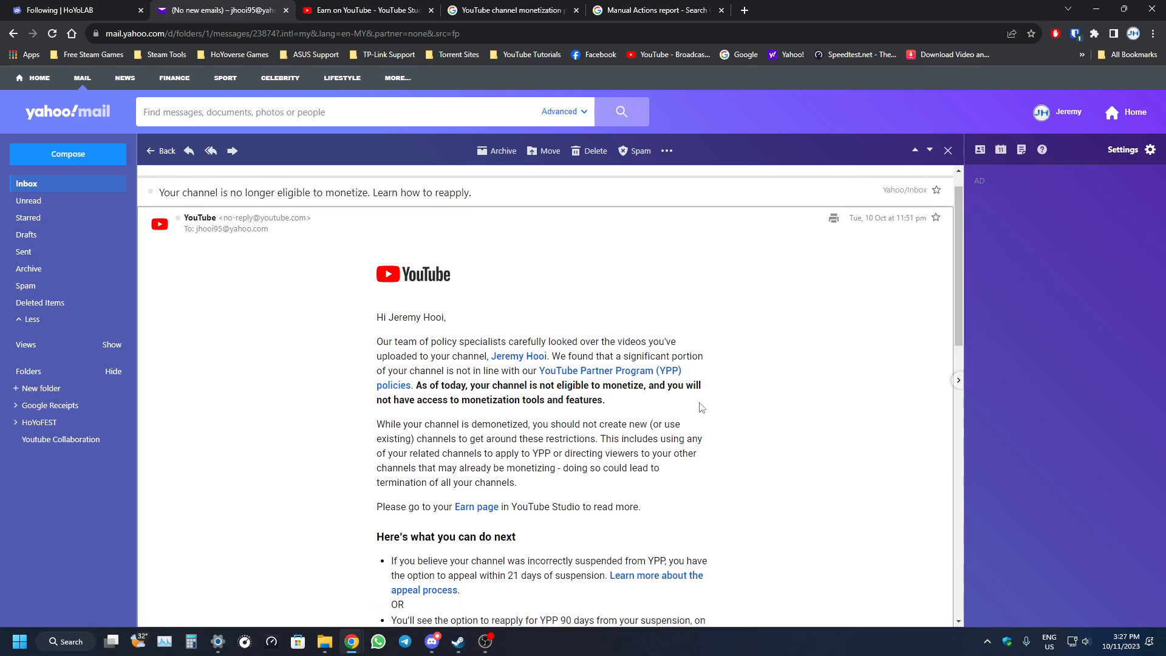
{"action": "scroll", "scroll_direction": "down", "scroll_amount": 3}
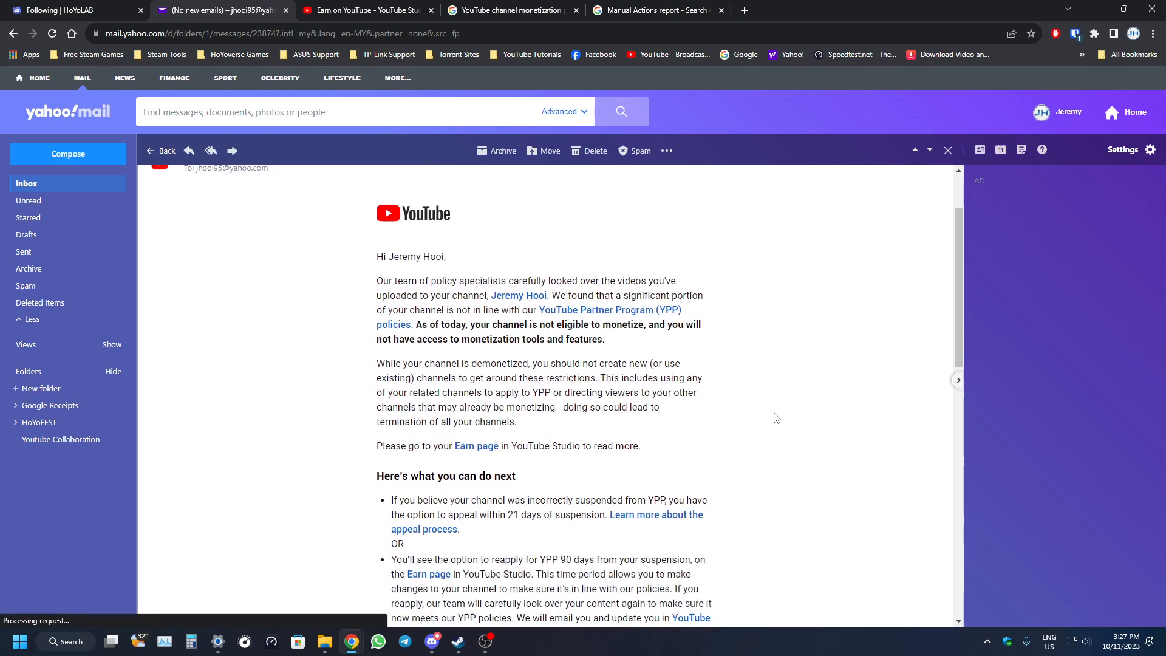
{"action": "scroll", "scroll_direction": "down", "scroll_amount": 3}
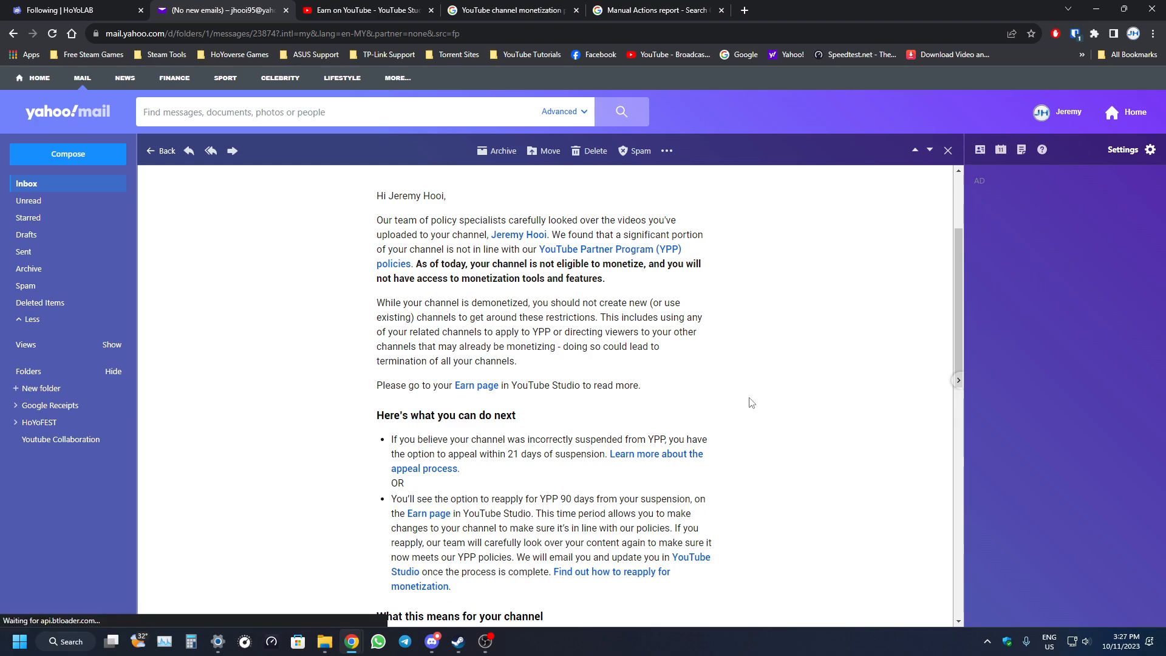
{"action": "mouse_move", "coordinate": [971, 305]}
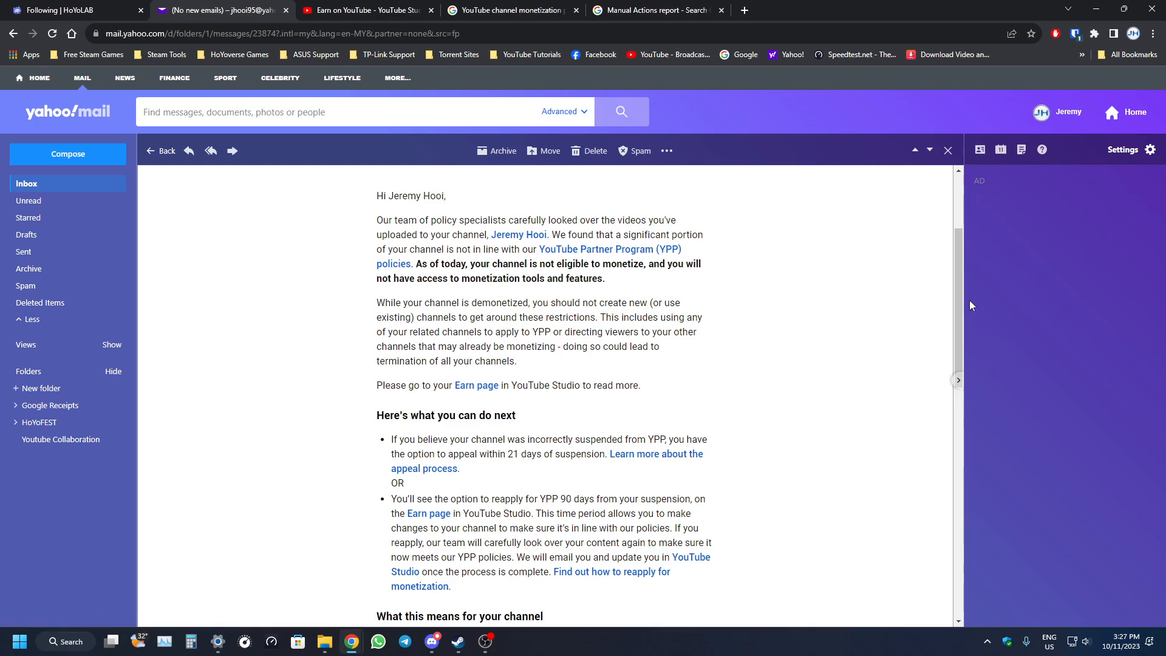
{"action": "scroll", "scroll_direction": "down", "scroll_amount": 3}
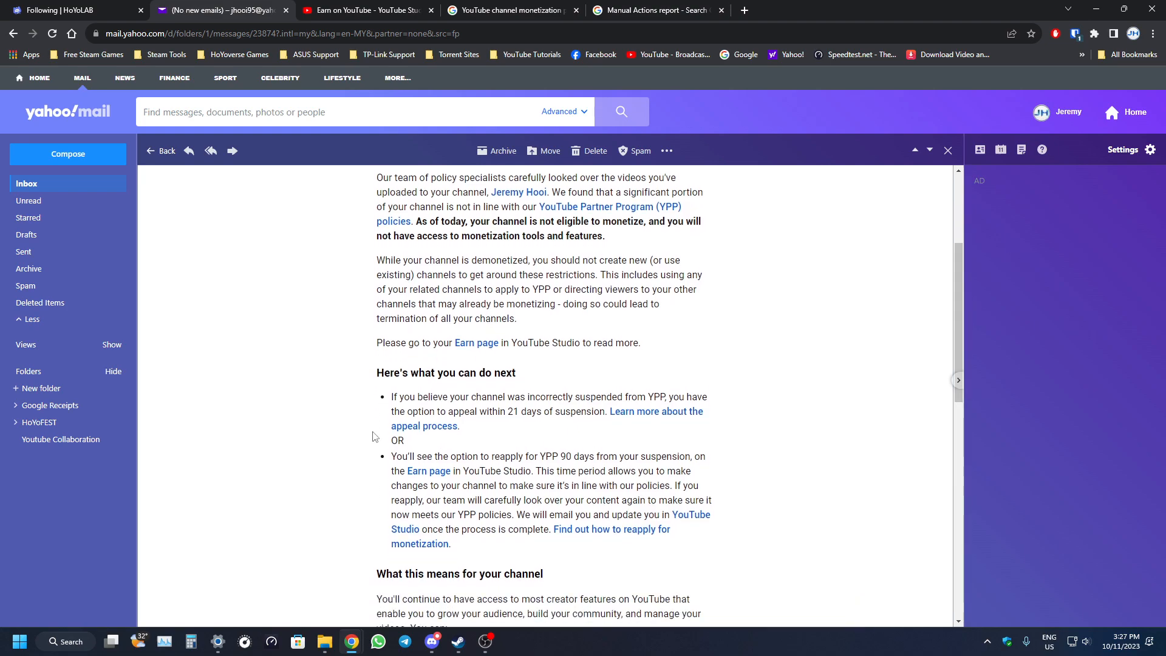
{"action": "mouse_move", "coordinate": [819, 425]}
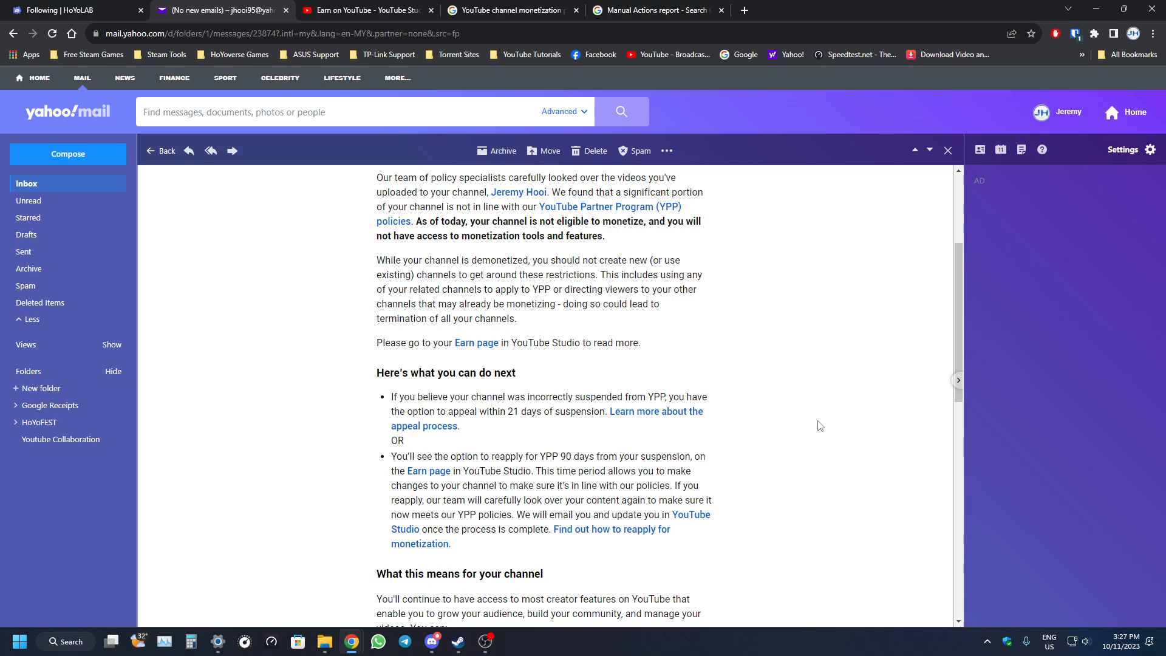
{"action": "left_click_drag", "start_coordinate": [391, 457], "coordinate": [452, 471]}
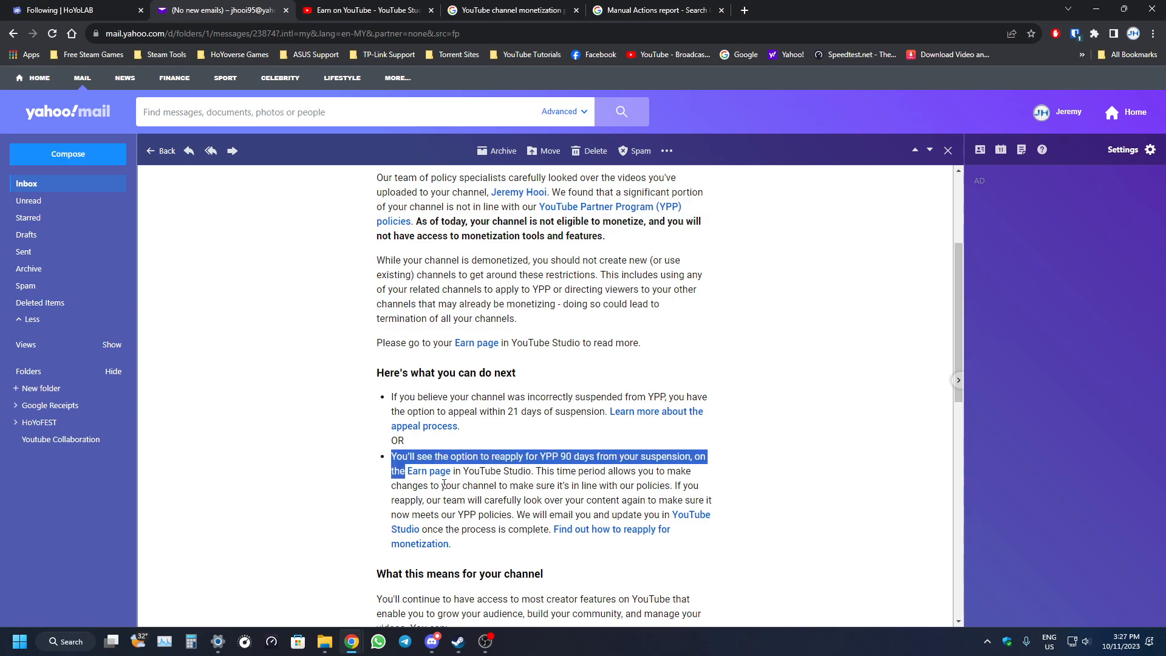
{"action": "left_click", "coordinate": [833, 566]}
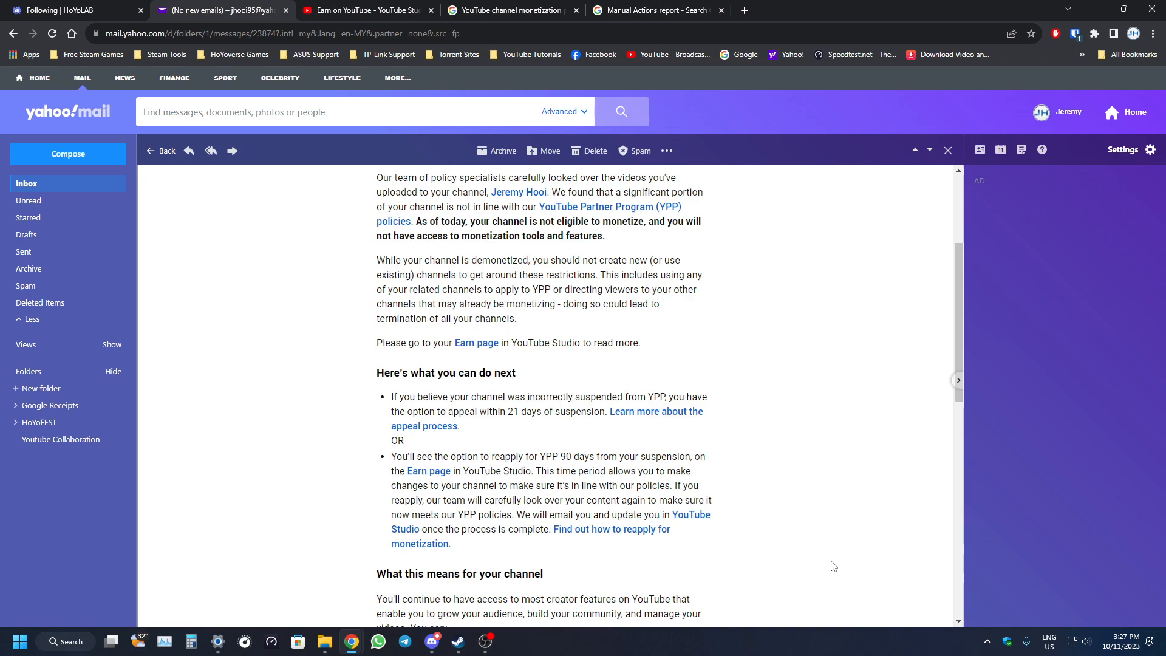
{"action": "mouse_move", "coordinate": [844, 486]}
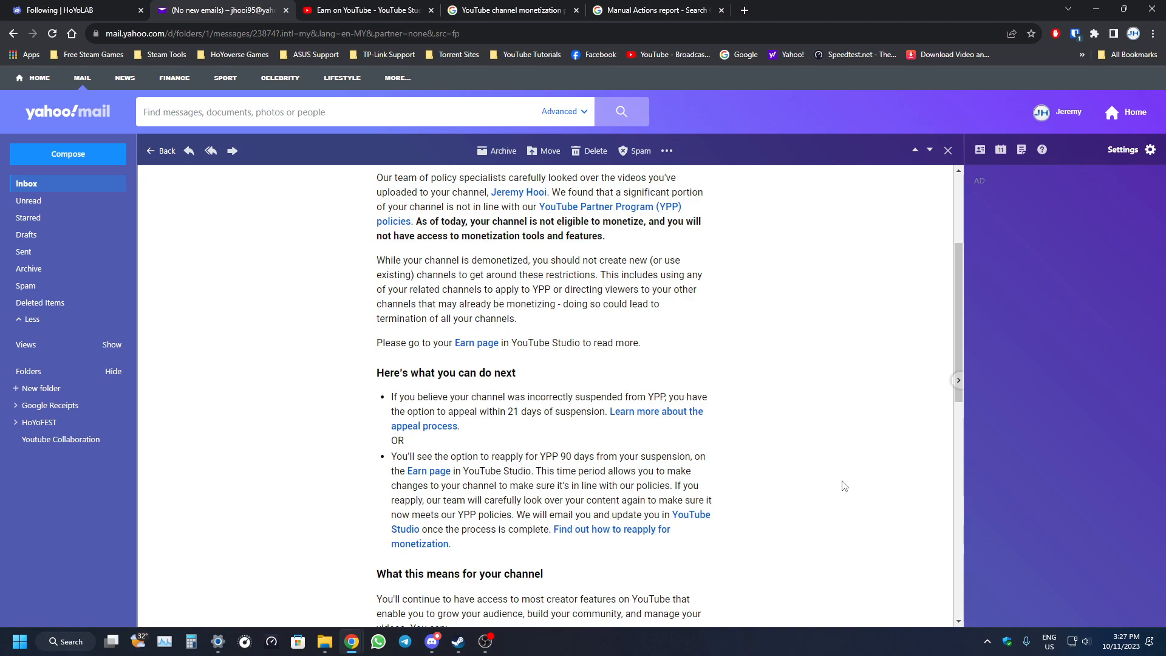
Read the rest of the email down to the YouTube team's sign-off
{"action": "scroll", "scroll_direction": "down", "scroll_amount": 3}
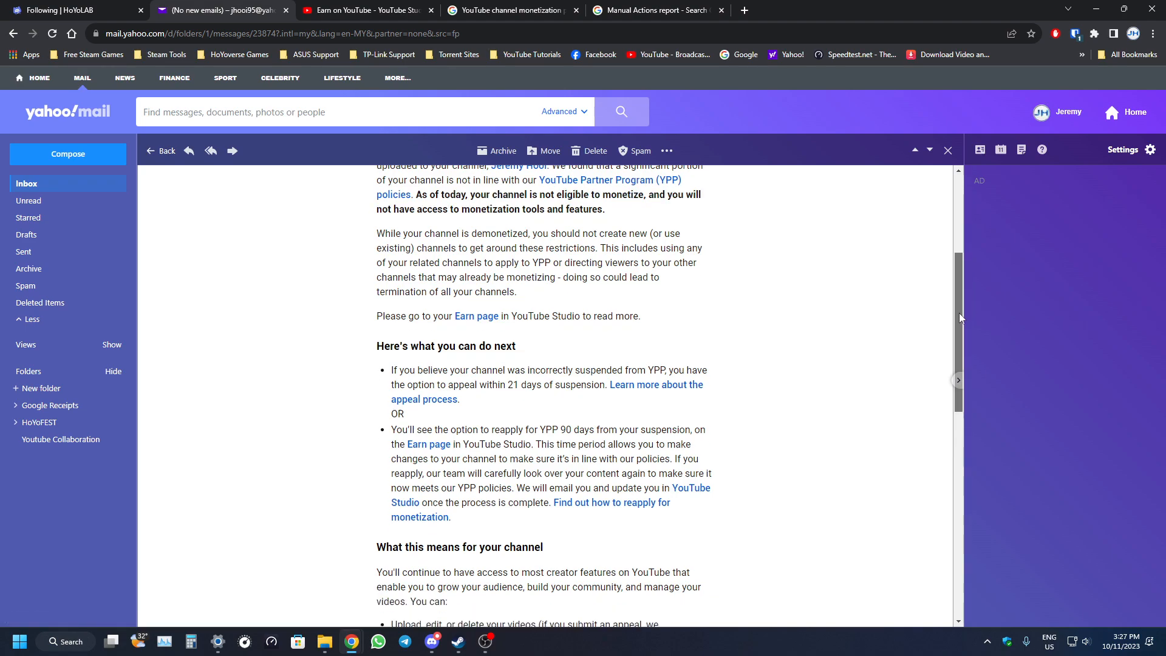
{"action": "scroll", "scroll_direction": "down", "scroll_amount": 3}
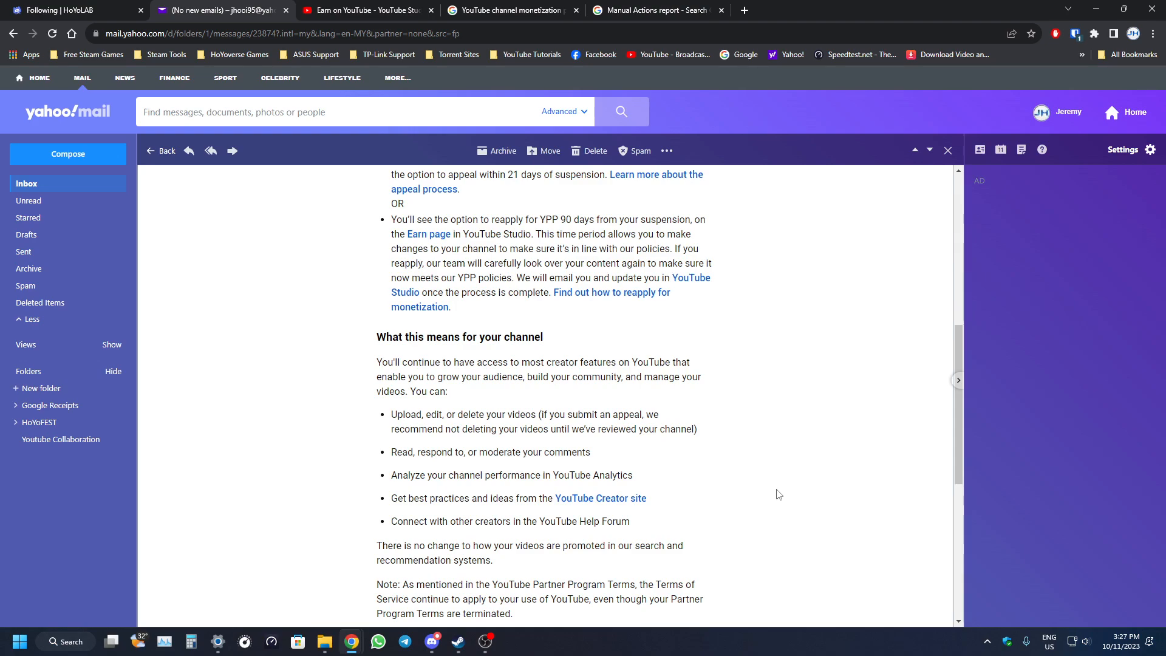
{"action": "mouse_move", "coordinate": [786, 491]}
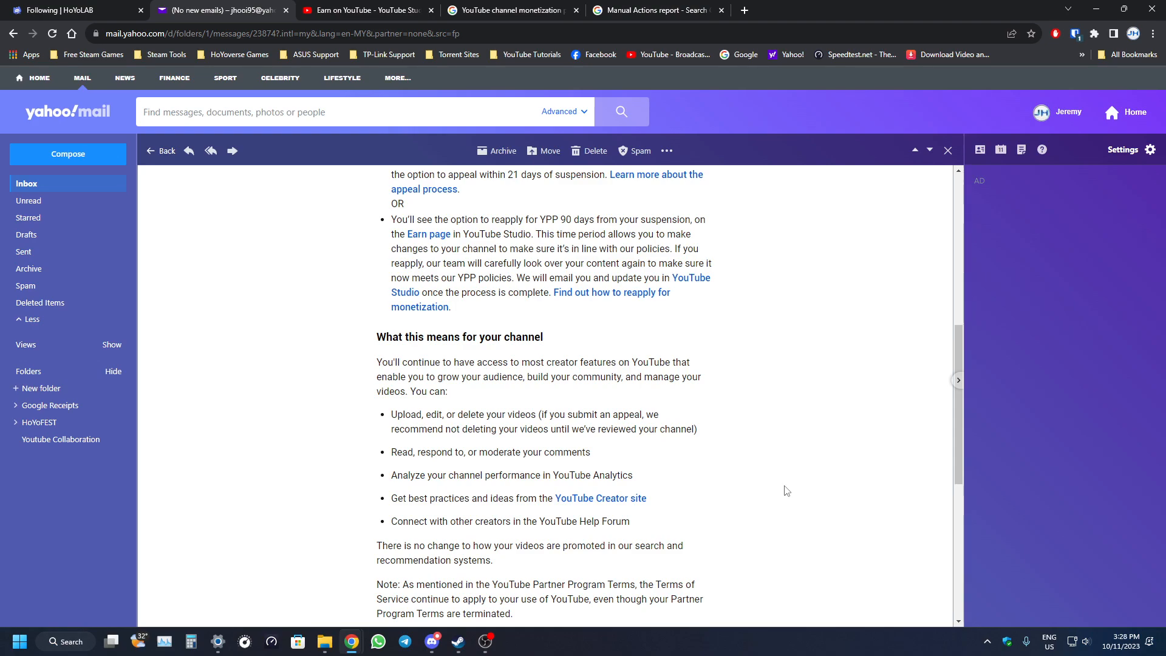
{"action": "scroll", "scroll_direction": "down", "scroll_amount": 3}
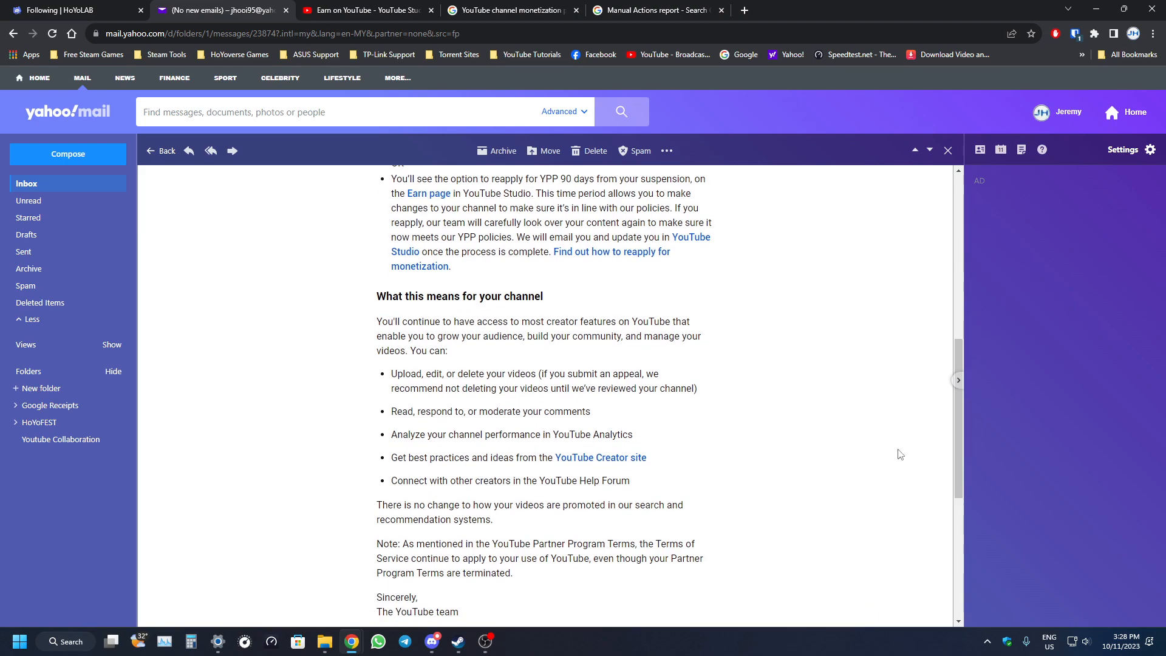
{"action": "mouse_move", "coordinate": [856, 438]}
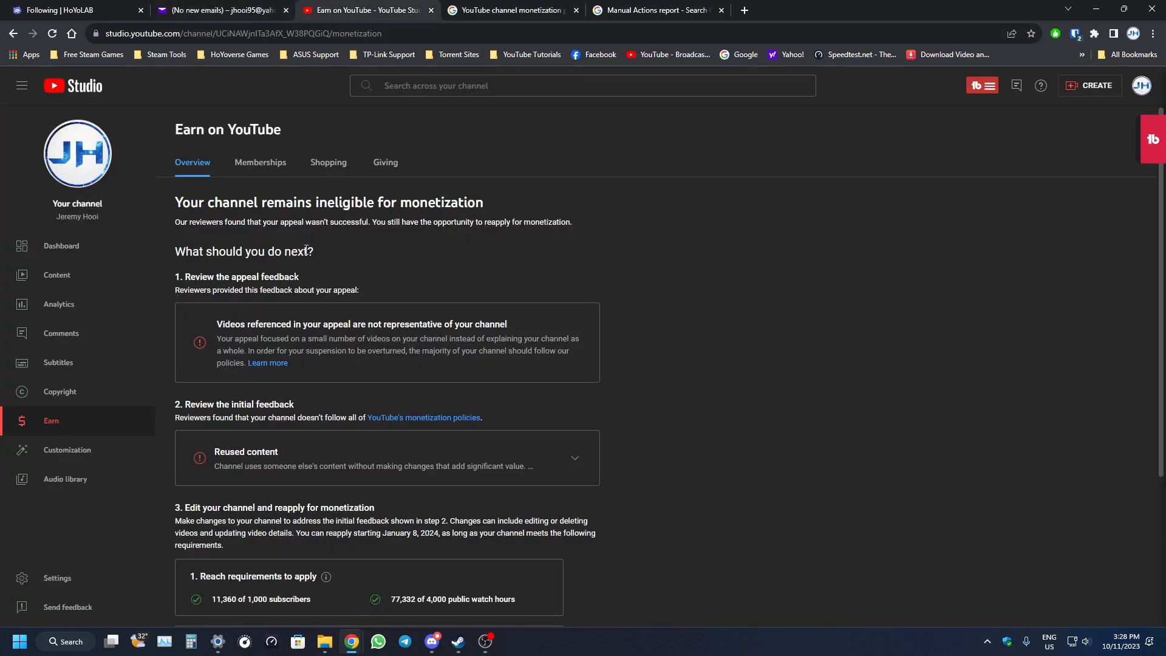
{"action": "mouse_move", "coordinate": [510, 415]}
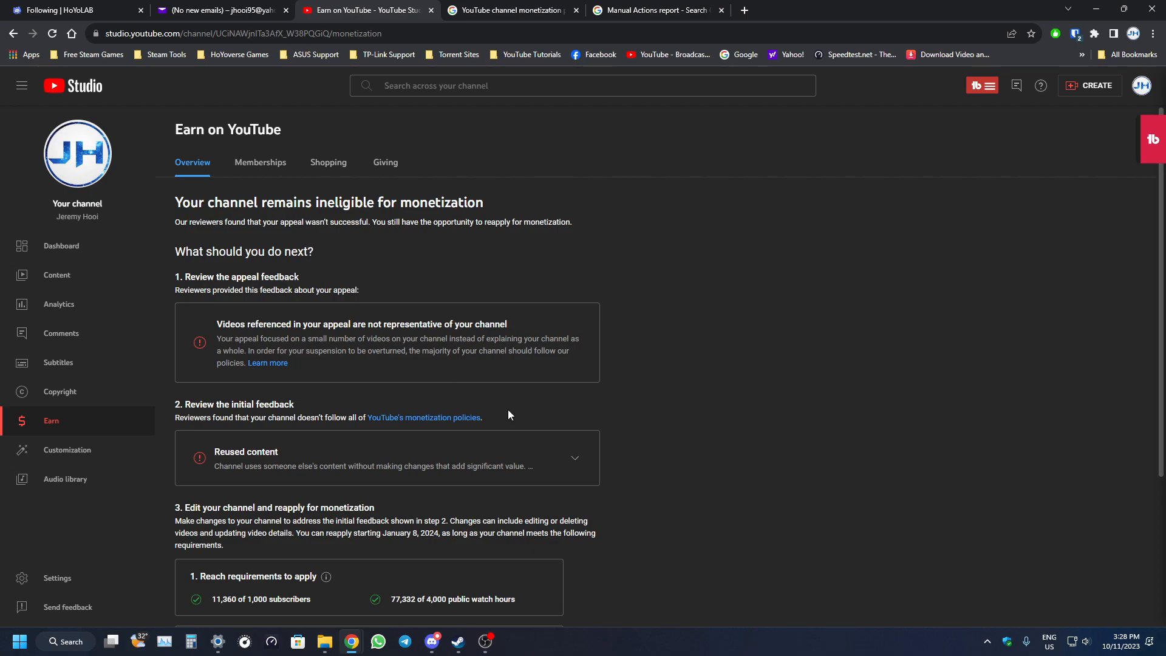
Expand the Reused content feedback card and scroll through its Do and Don't examples
{"action": "left_click", "coordinate": [574, 457]}
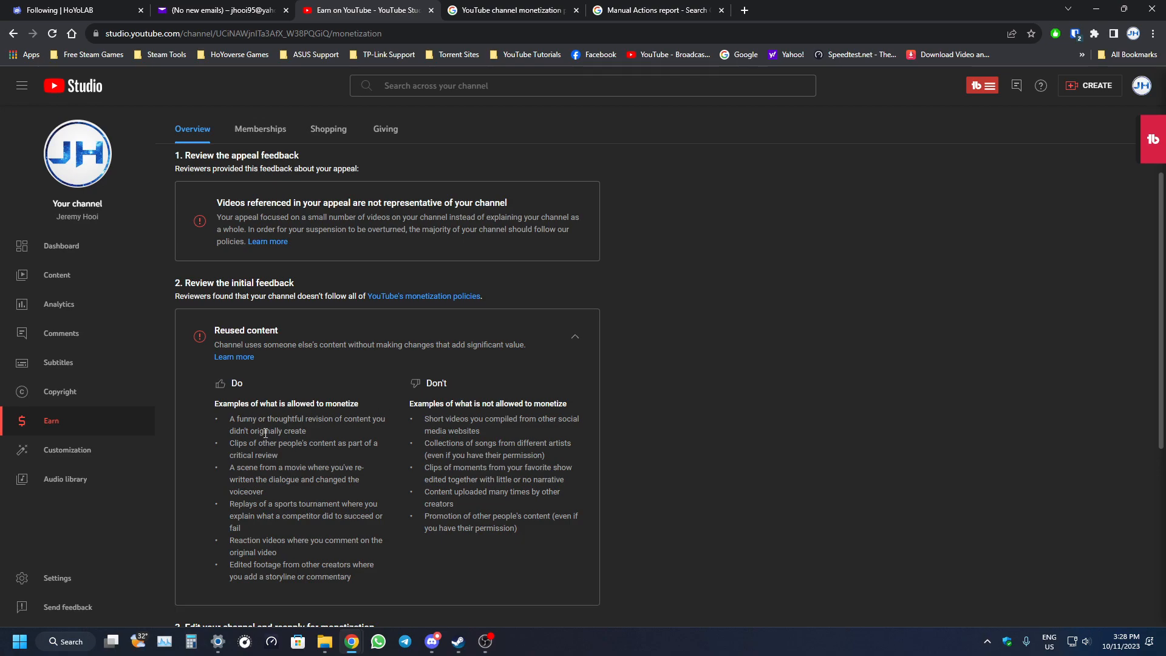
{"action": "mouse_move", "coordinate": [227, 432]}
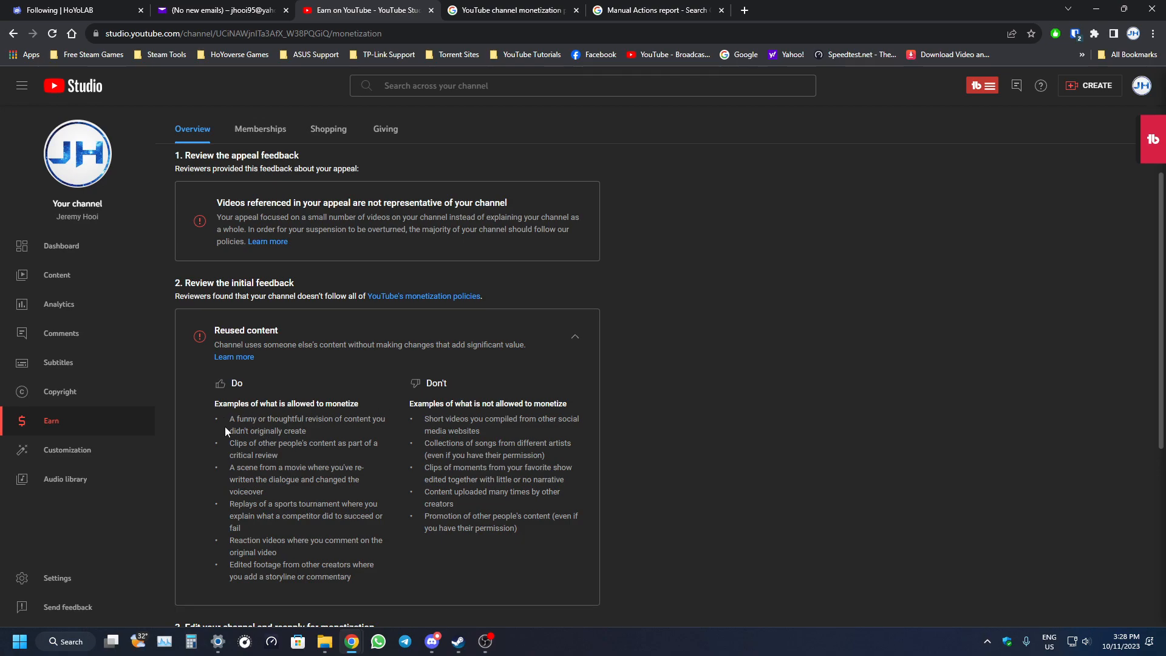
{"action": "mouse_move", "coordinate": [568, 385]}
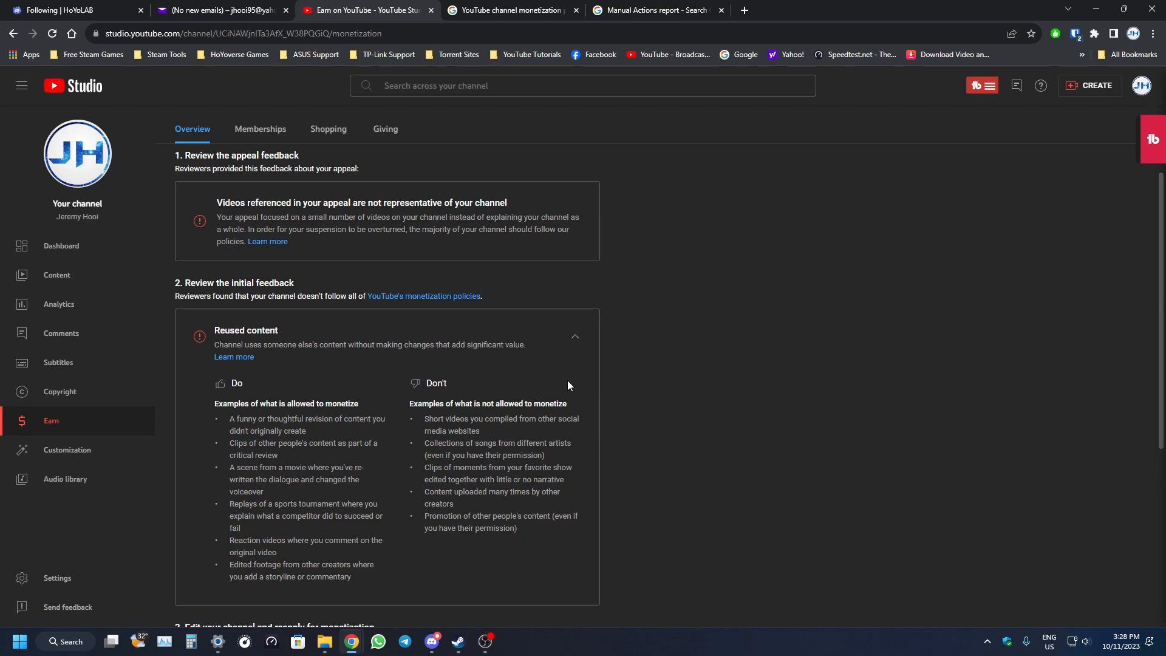
{"action": "mouse_move", "coordinate": [536, 375]}
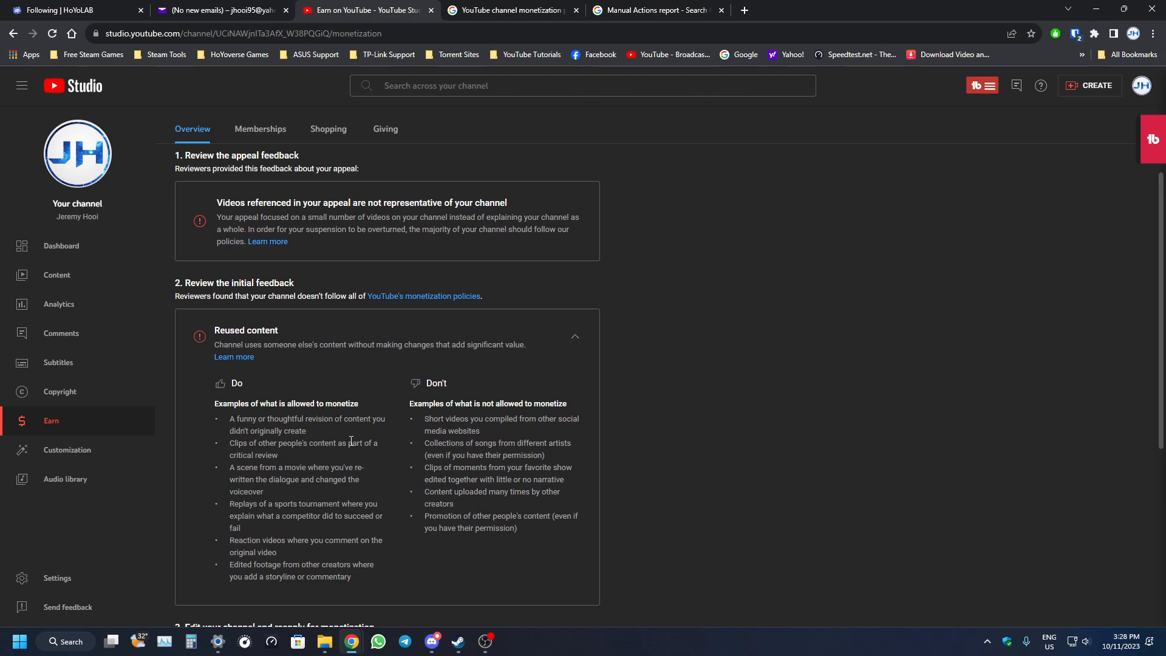
{"action": "mouse_move", "coordinate": [465, 379]}
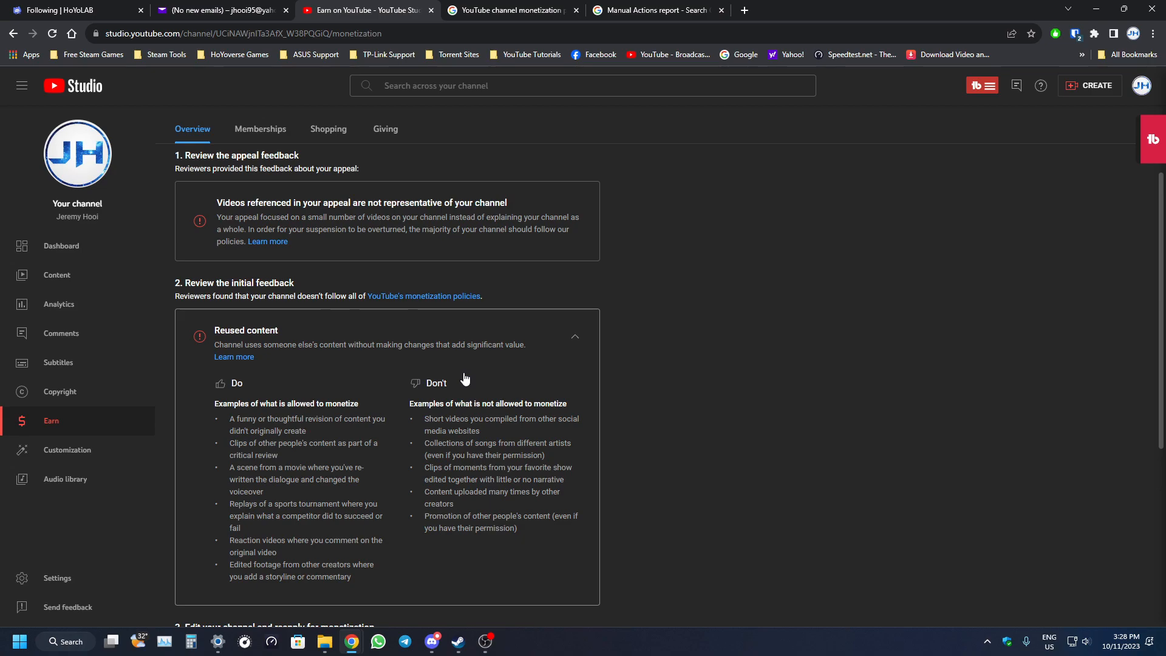
{"action": "mouse_move", "coordinate": [475, 354]}
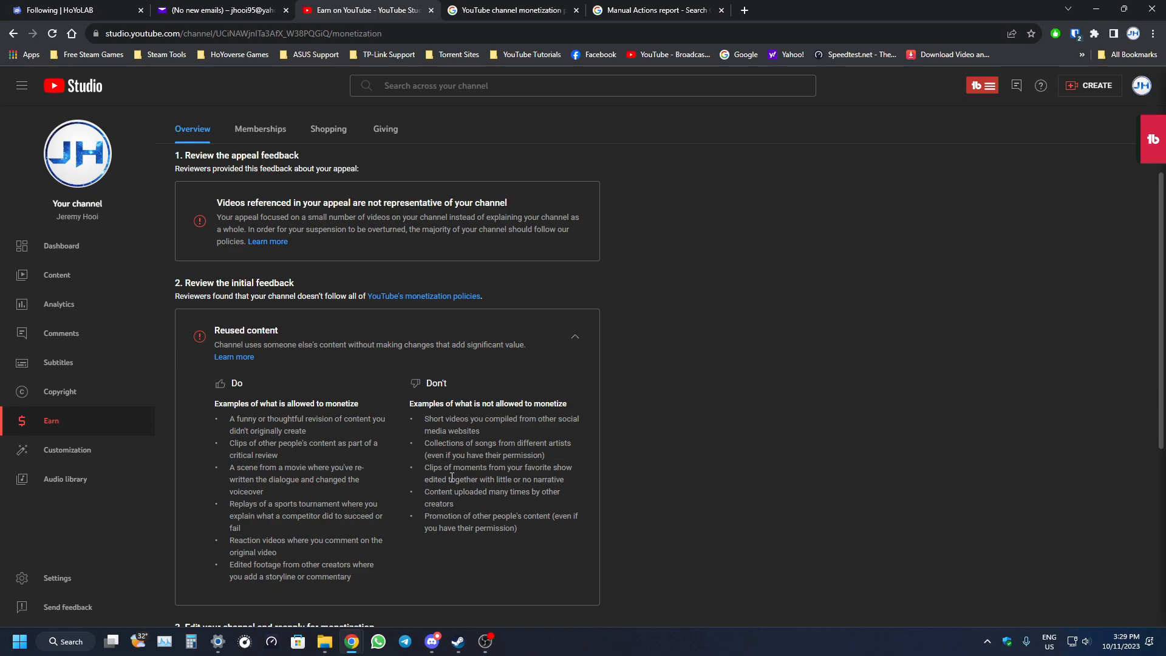
{"action": "mouse_move", "coordinate": [355, 395]}
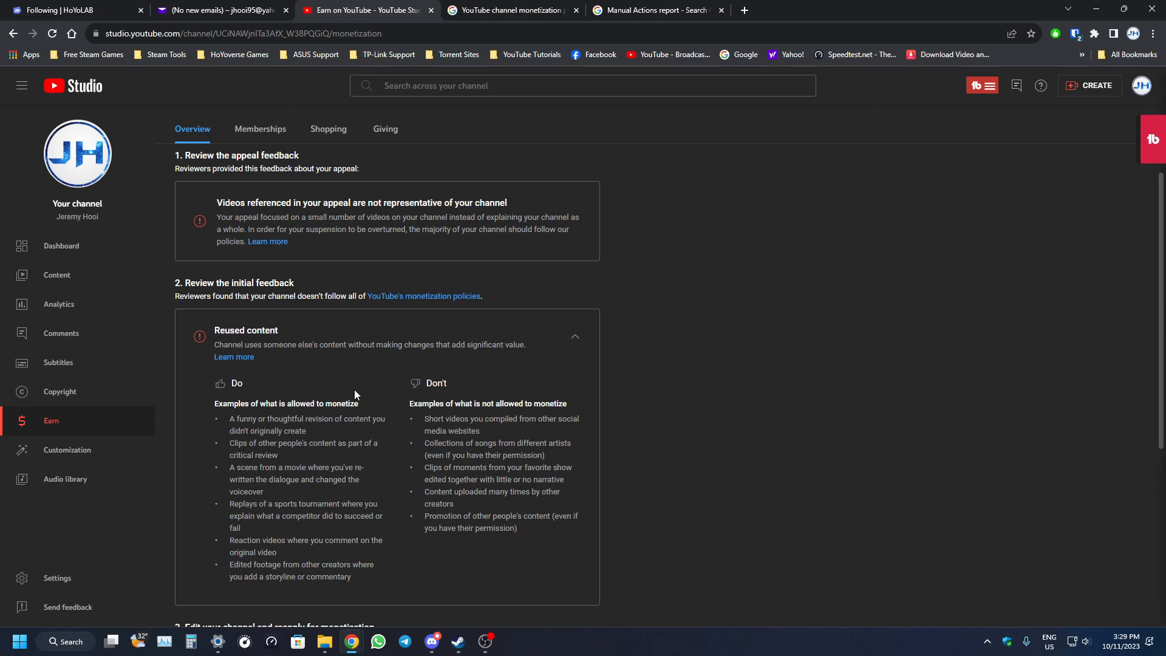
{"action": "scroll", "scroll_direction": "down", "scroll_amount": 3}
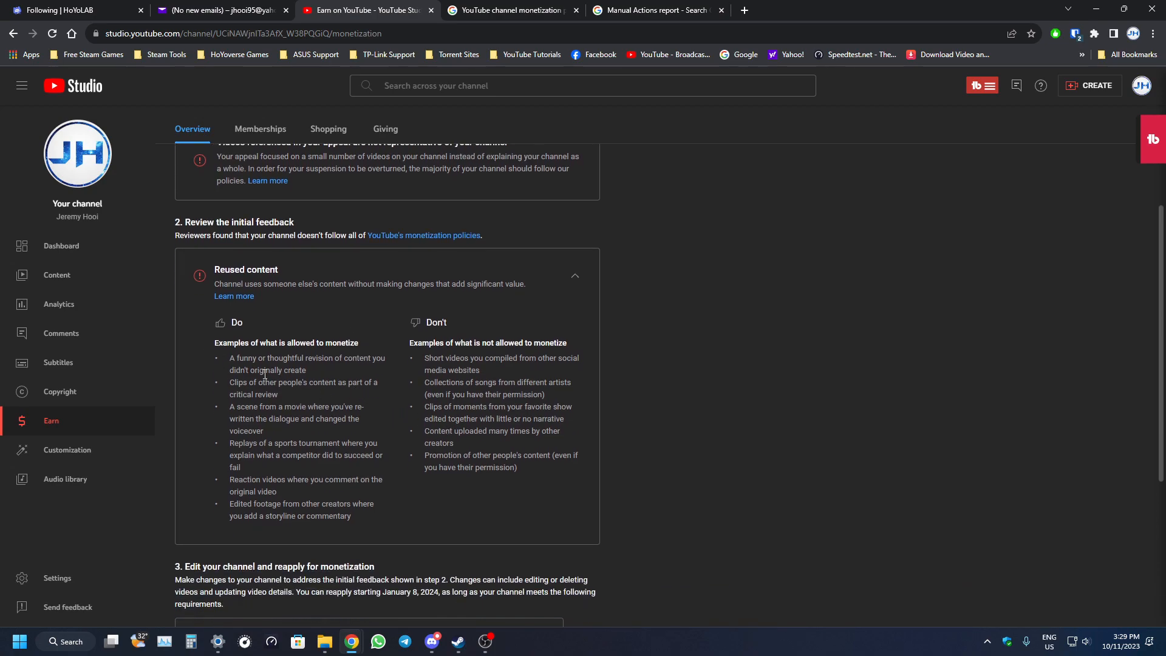
{"action": "mouse_move", "coordinate": [517, 477]}
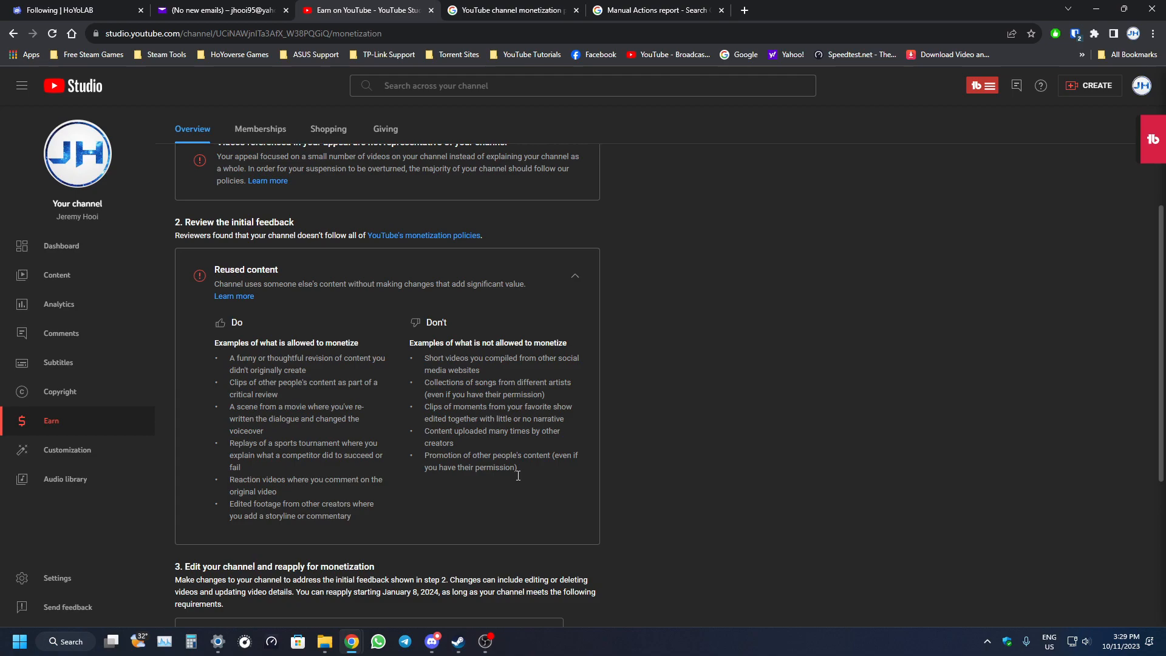
{"action": "scroll", "scroll_direction": "down", "scroll_amount": 3}
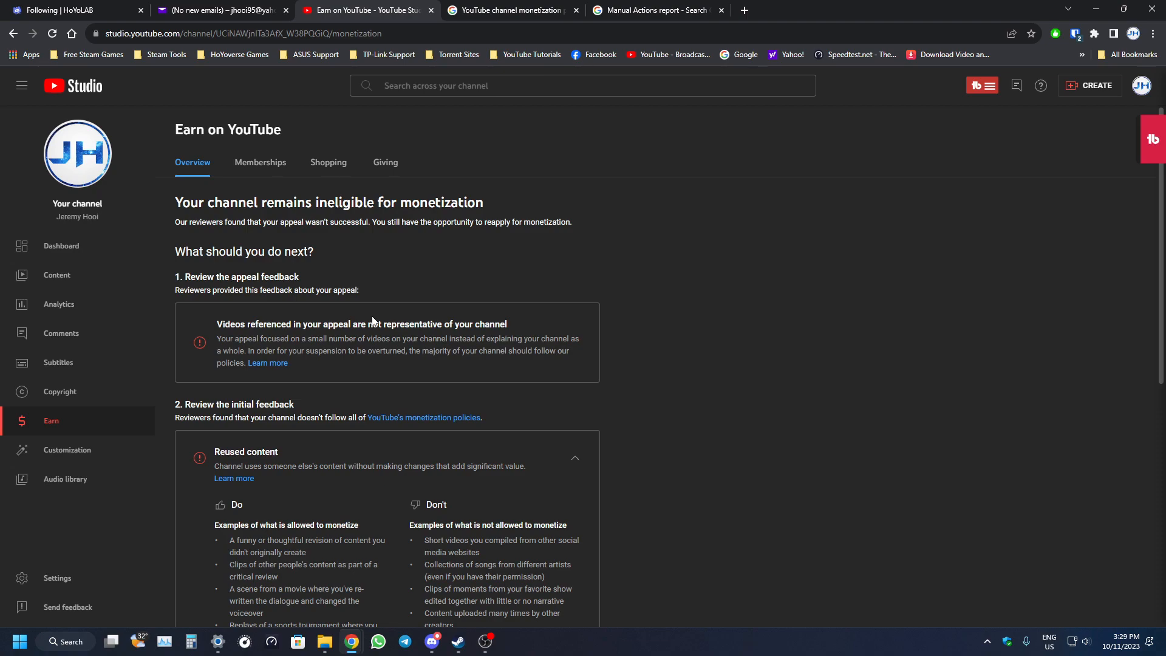
Highlight the appeal feedback explanation, then scroll down to step 3's reapply requirements
{"action": "left_click_drag", "start_coordinate": [216, 324], "coordinate": [579, 339]}
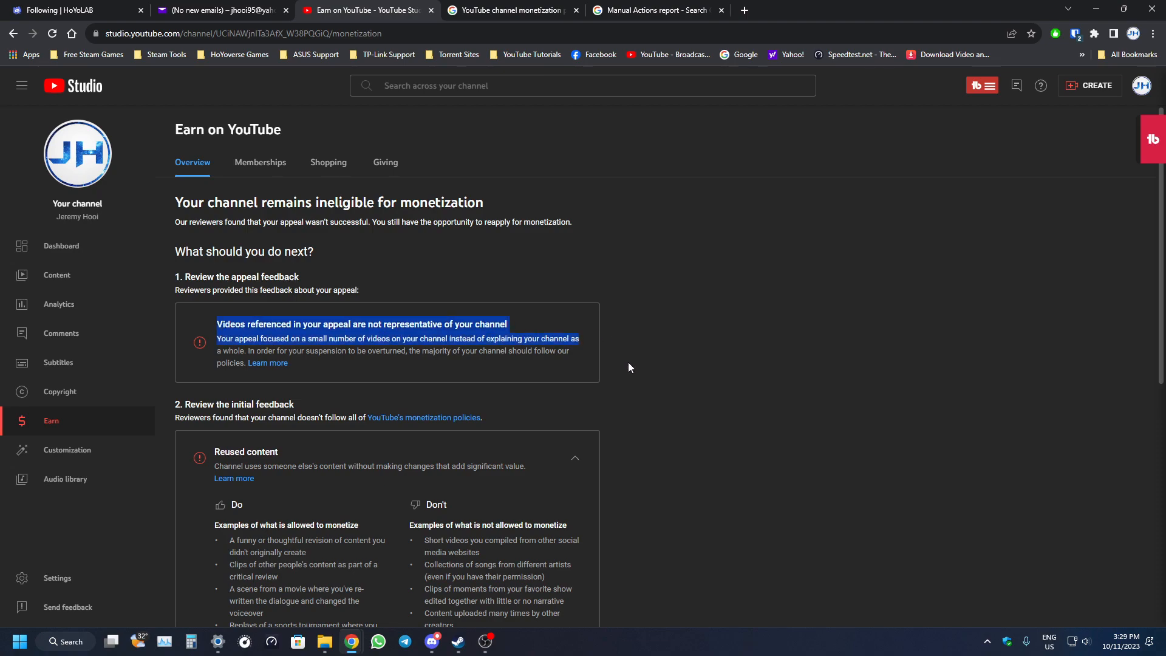
{"action": "left_click", "coordinate": [536, 375]}
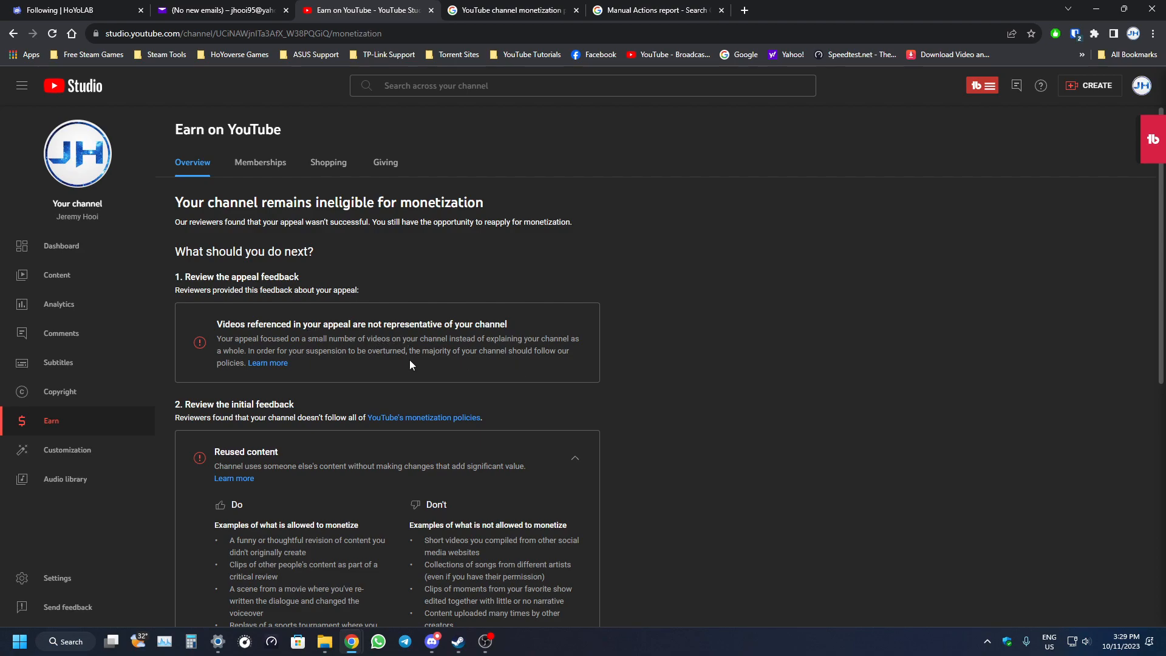
{"action": "mouse_move", "coordinate": [413, 370]}
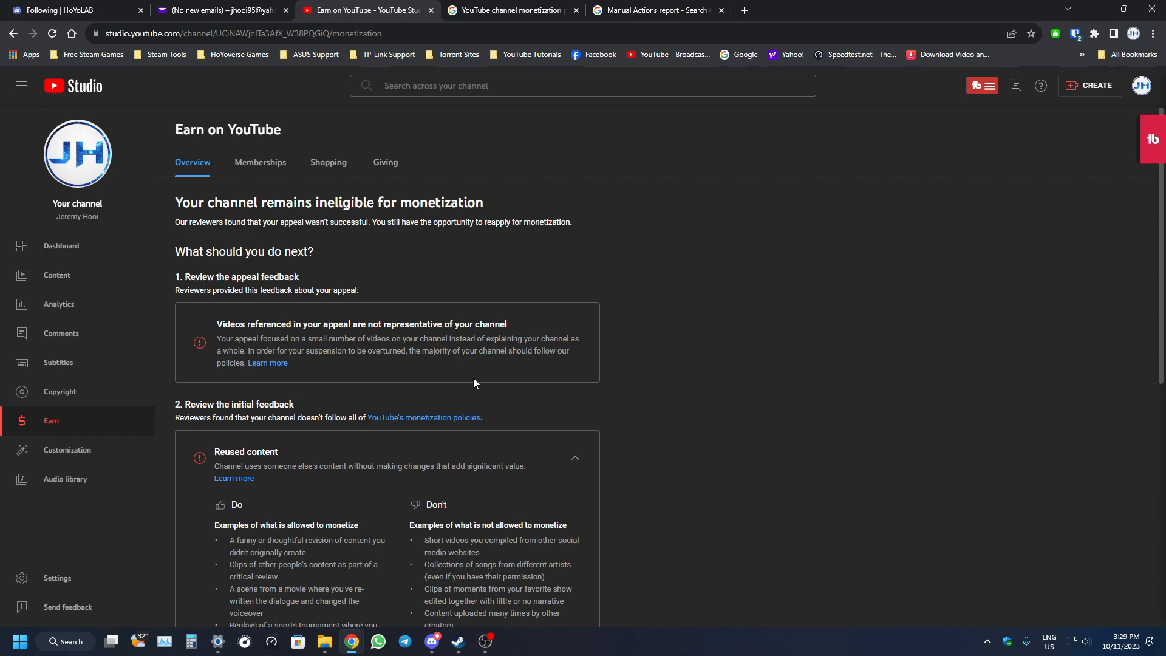
{"action": "scroll", "scroll_direction": "down", "scroll_amount": 3}
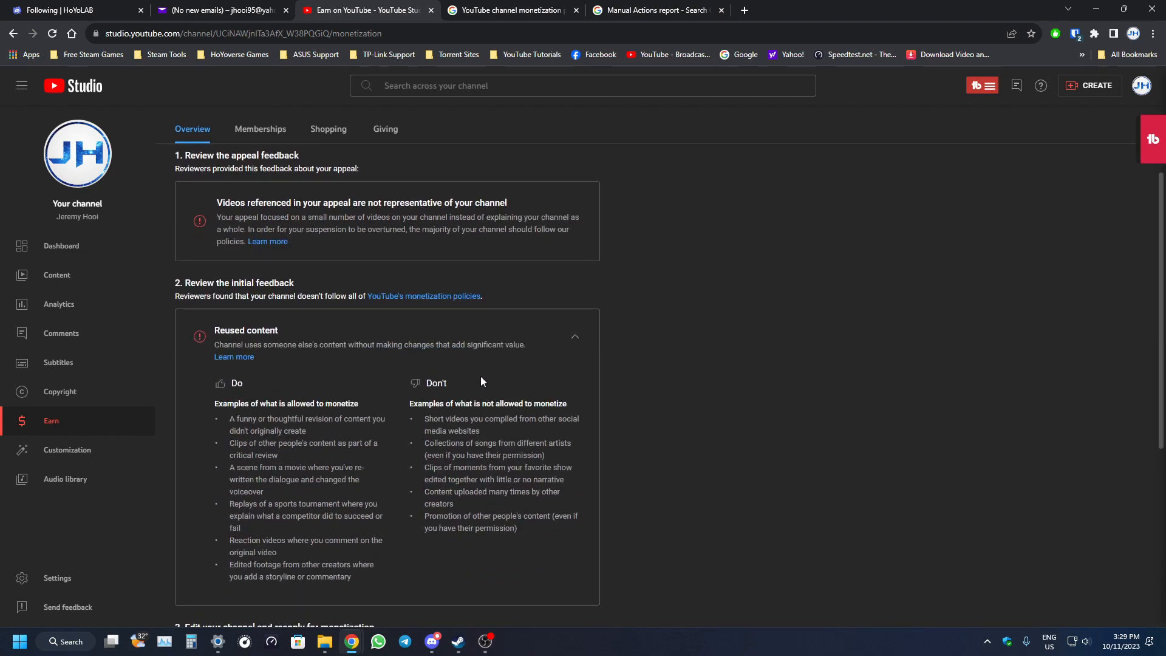
{"action": "scroll", "scroll_direction": "down", "scroll_amount": 3}
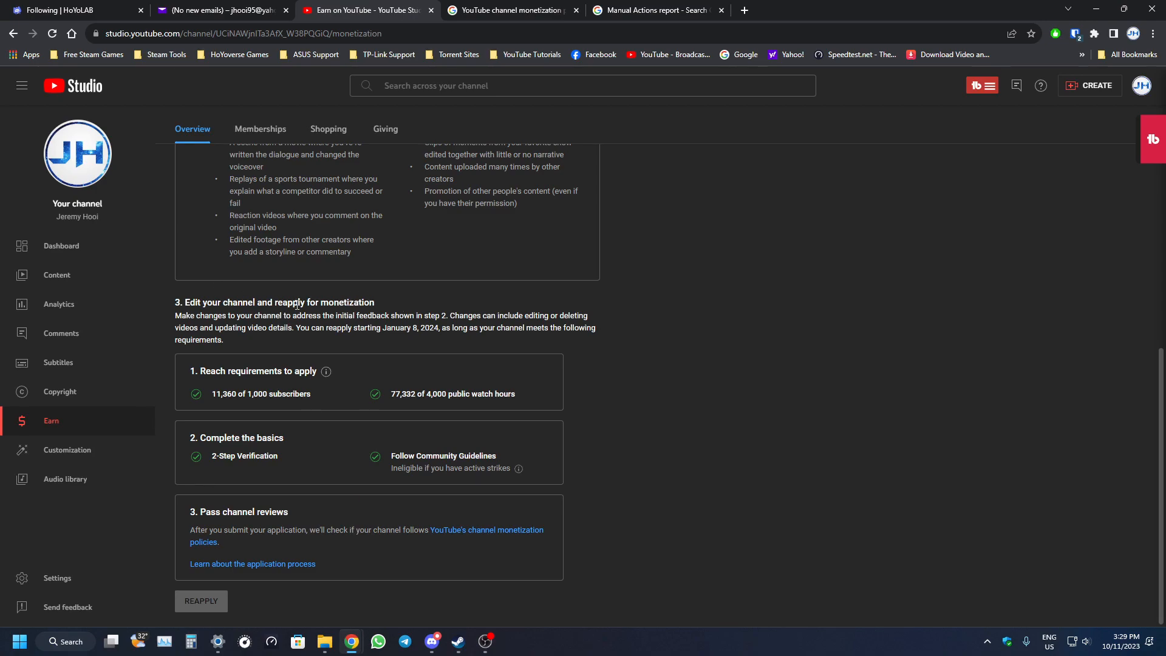
{"action": "mouse_move", "coordinate": [199, 612]}
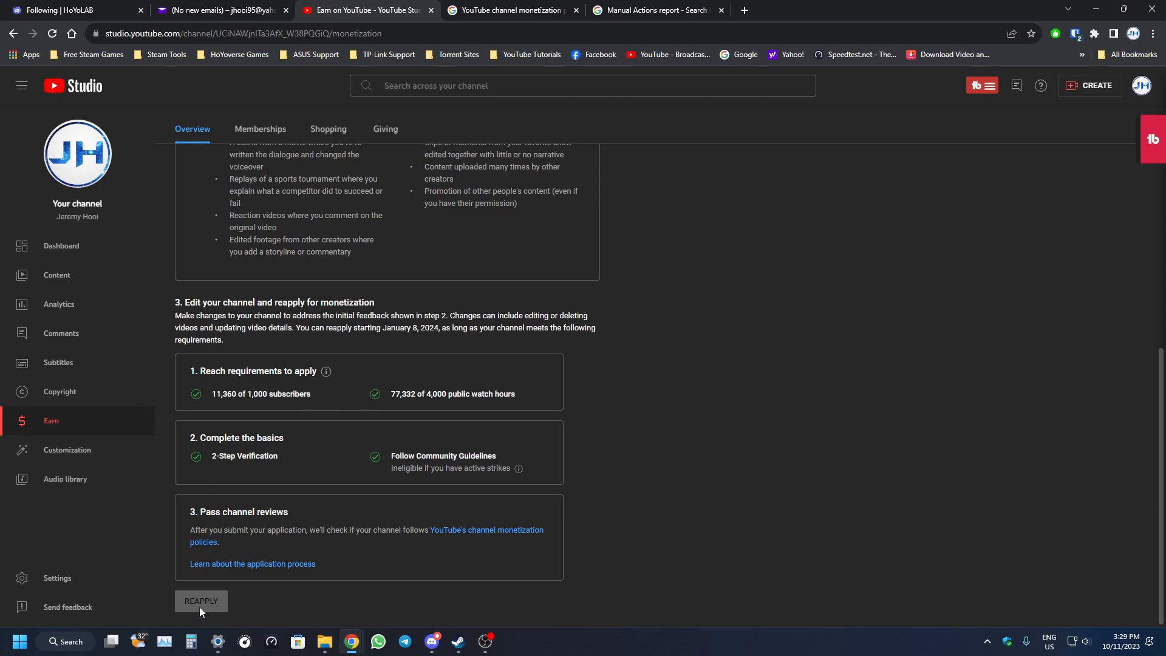
Highlight the January 8, 2024 reapply date and its surrounding text
{"action": "double_click", "coordinate": [408, 327]}
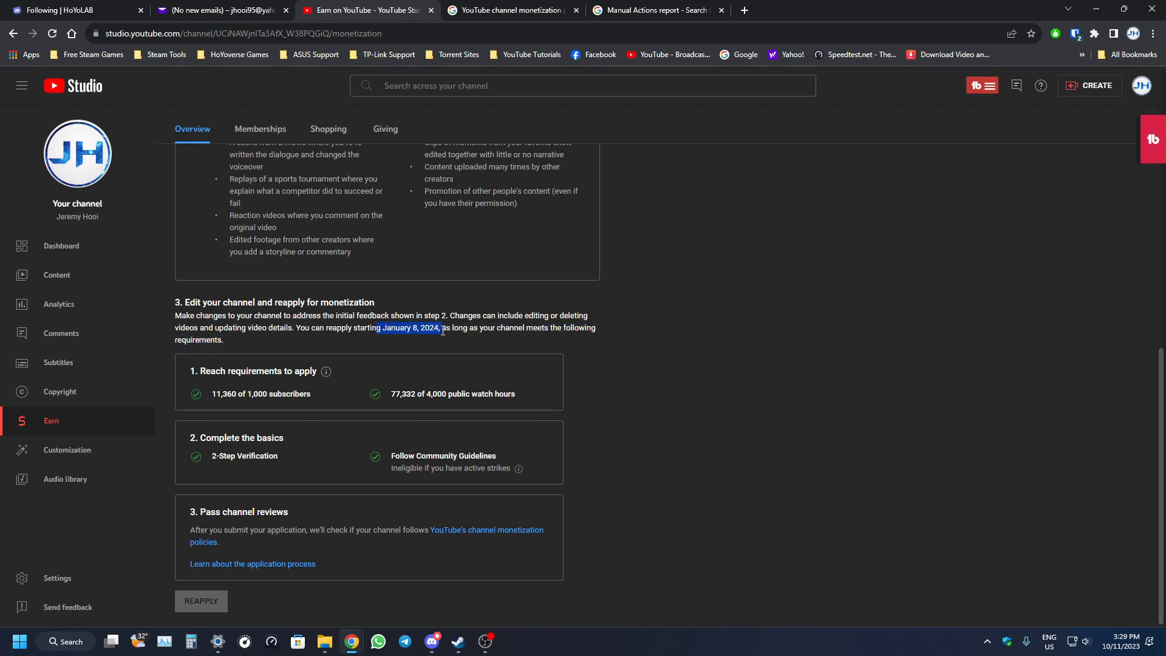
{"action": "left_click", "coordinate": [443, 342]}
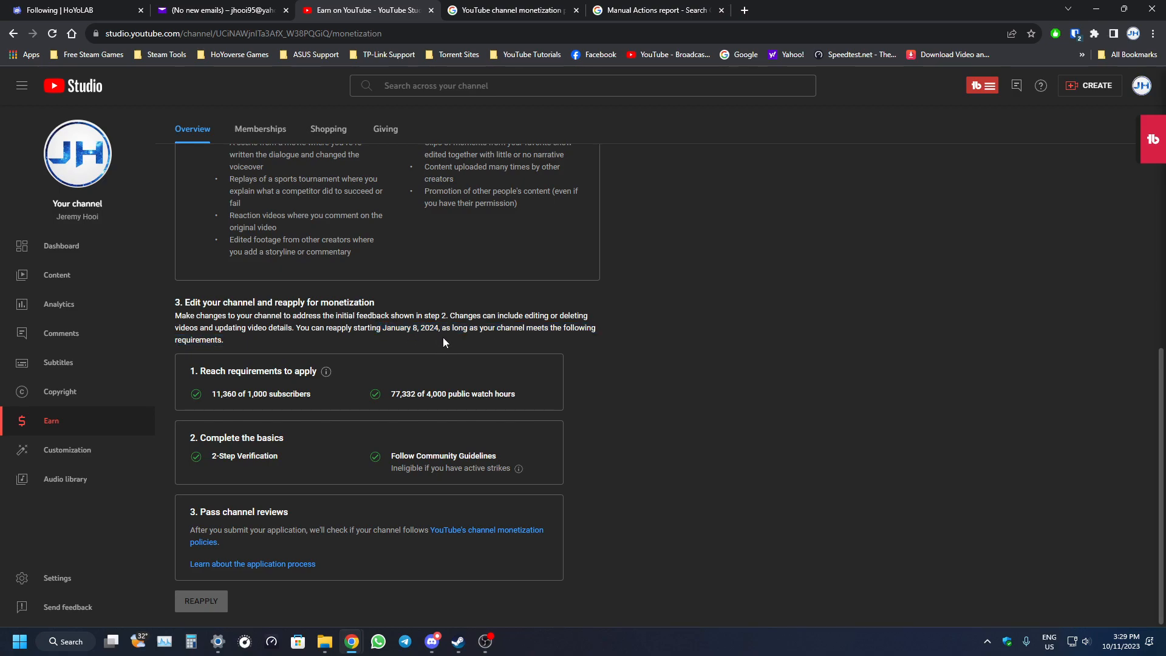
{"action": "left_click_drag", "start_coordinate": [454, 315], "coordinate": [197, 340]}
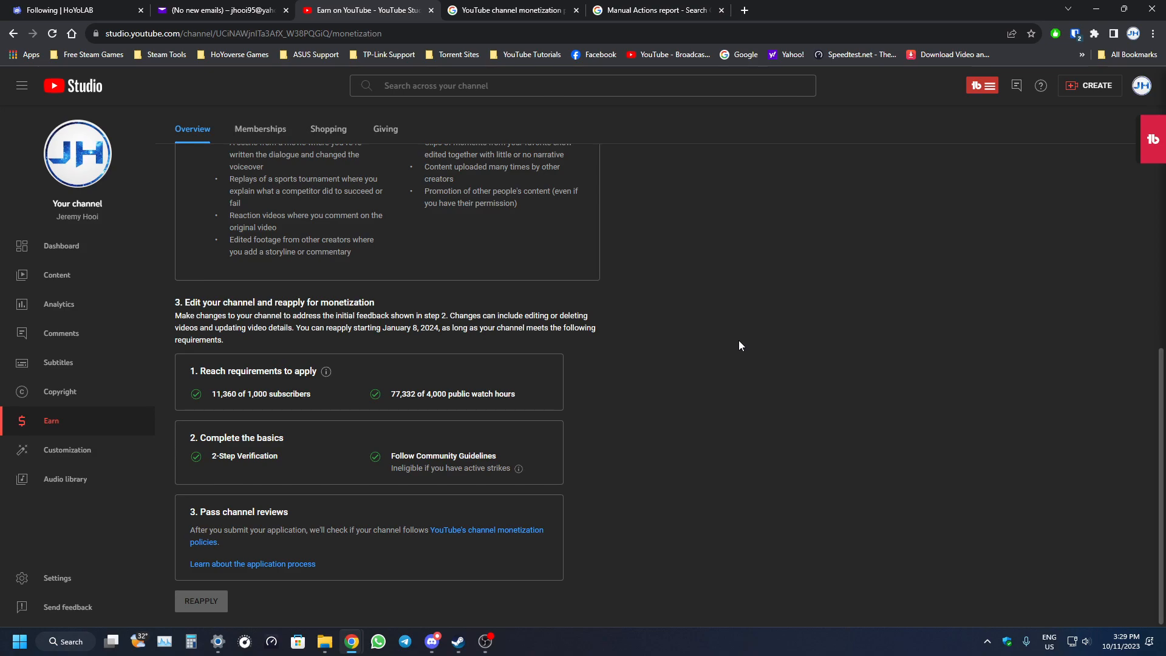
Scroll back past the Reused content feedback and switch to the monetization policies page
{"action": "scroll", "scroll_direction": "up", "scroll_amount": 3}
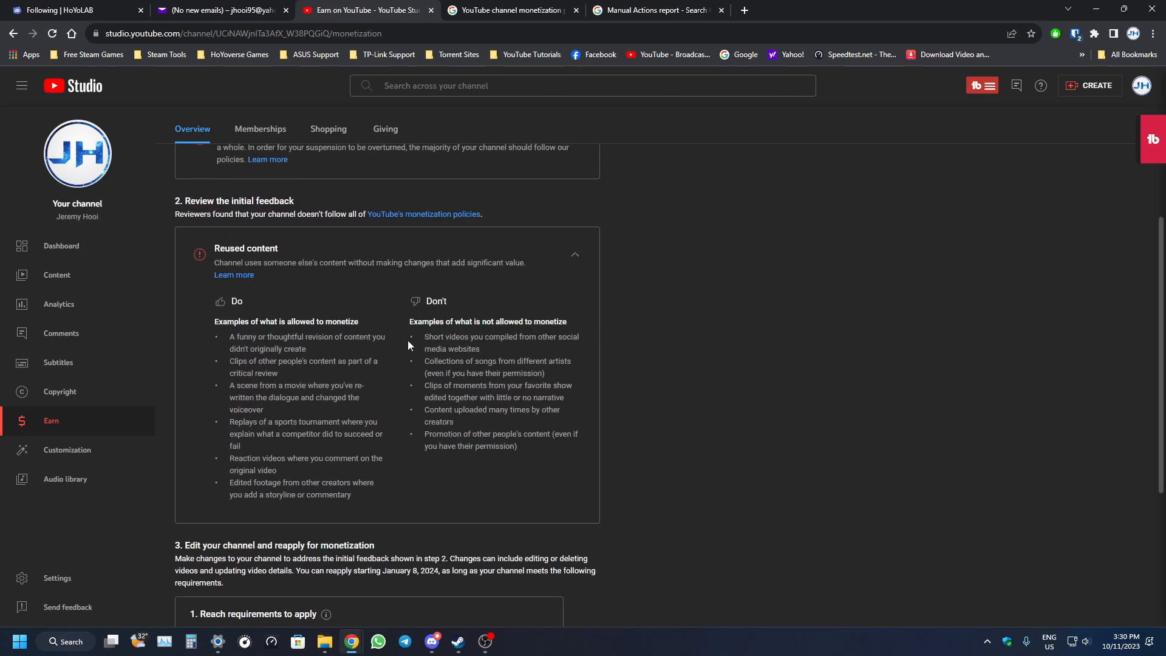
{"action": "mouse_move", "coordinate": [397, 285]}
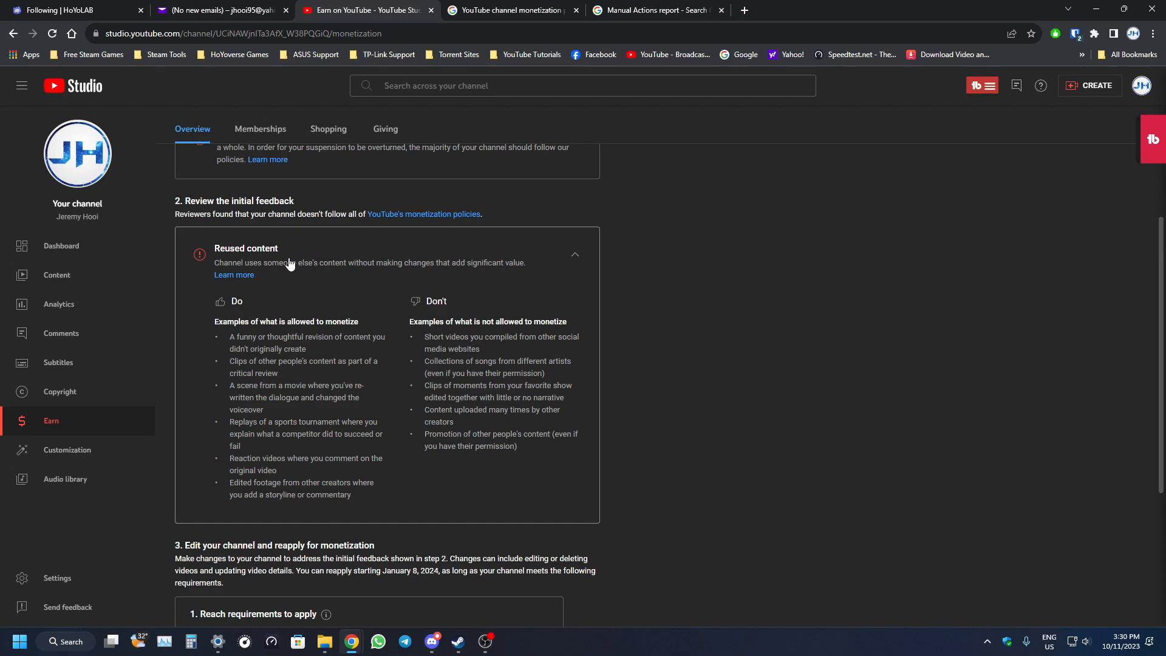
{"action": "mouse_move", "coordinate": [563, 309]}
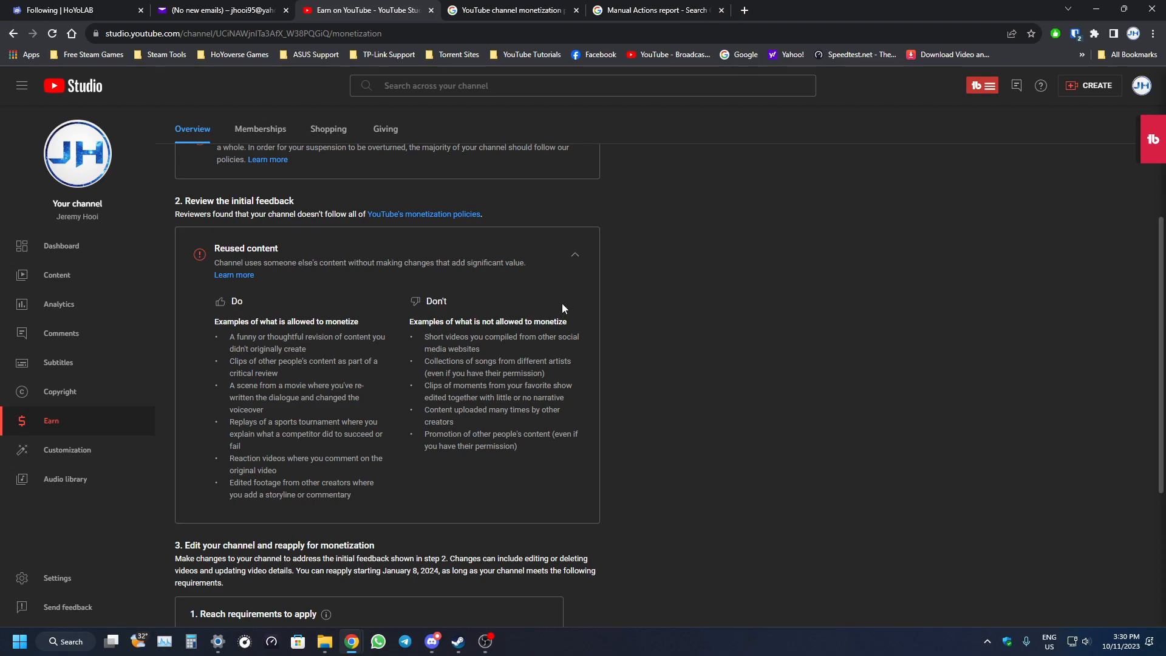
{"action": "scroll", "scroll_direction": "down", "scroll_amount": 3}
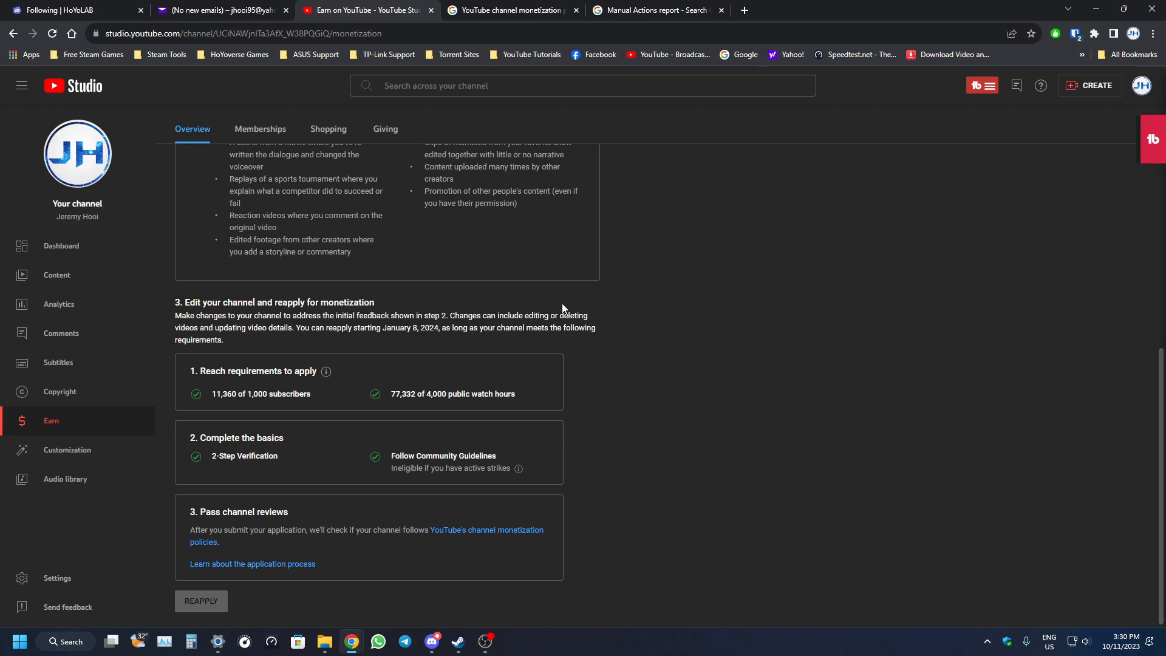
{"action": "mouse_move", "coordinate": [560, 303]}
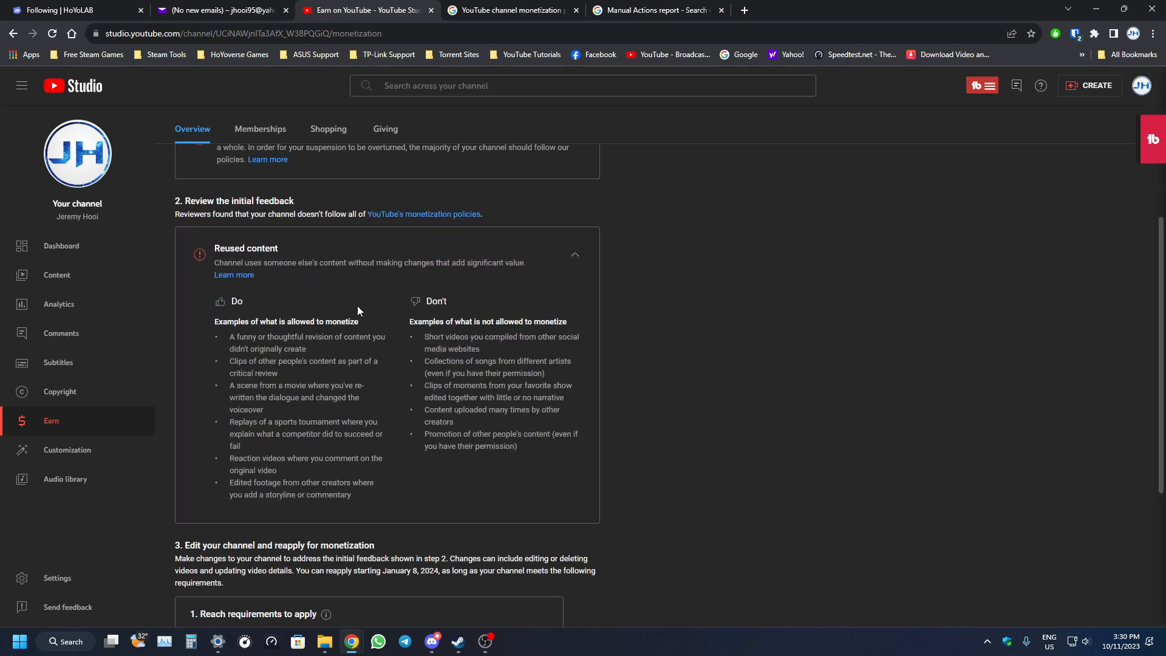
{"action": "mouse_move", "coordinate": [353, 273]}
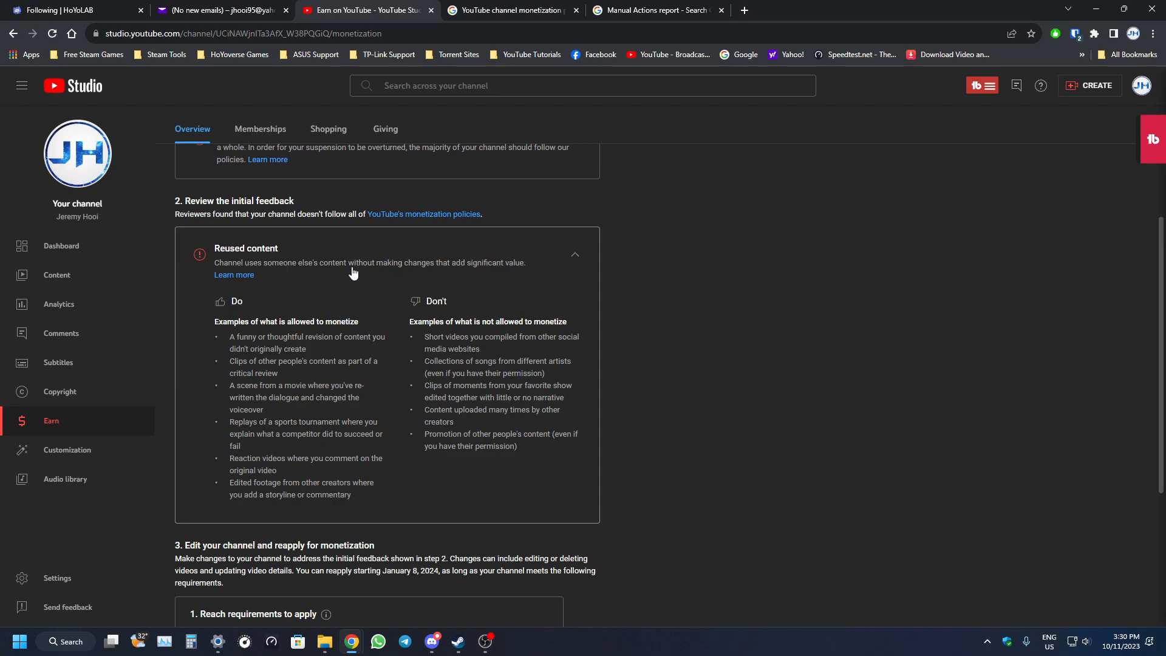
{"action": "left_click", "coordinate": [574, 255]}
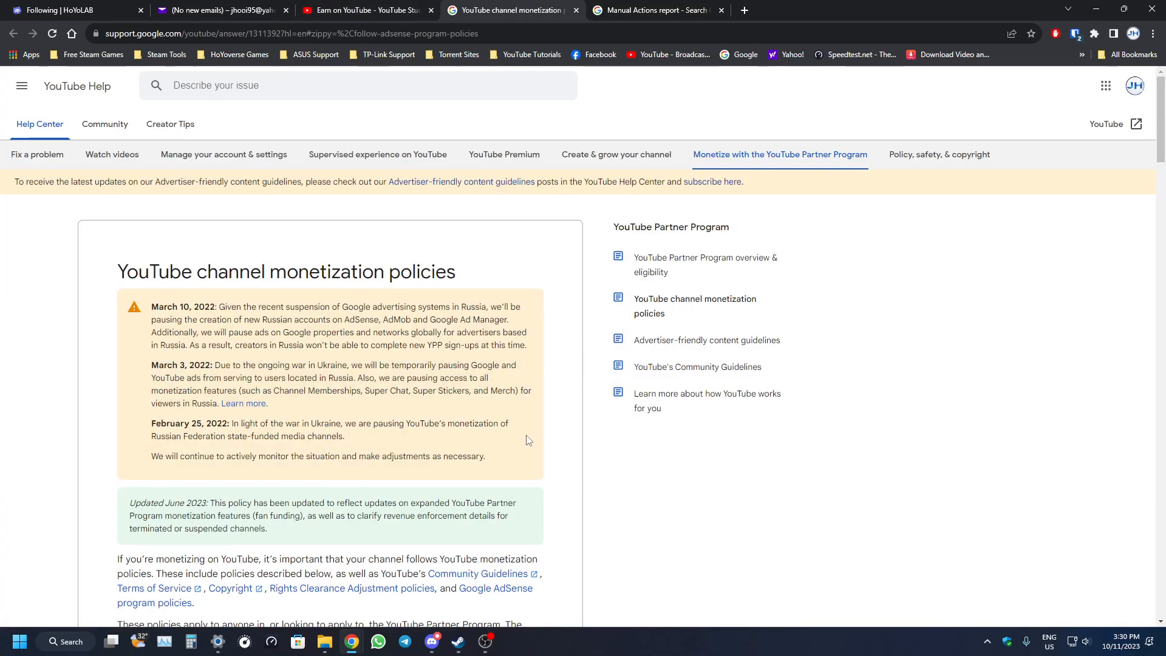
Read the channel-review checklist, marking Most viewed and Newest videos, then reach Repetitious content
{"action": "scroll", "scroll_direction": "down", "scroll_amount": 3}
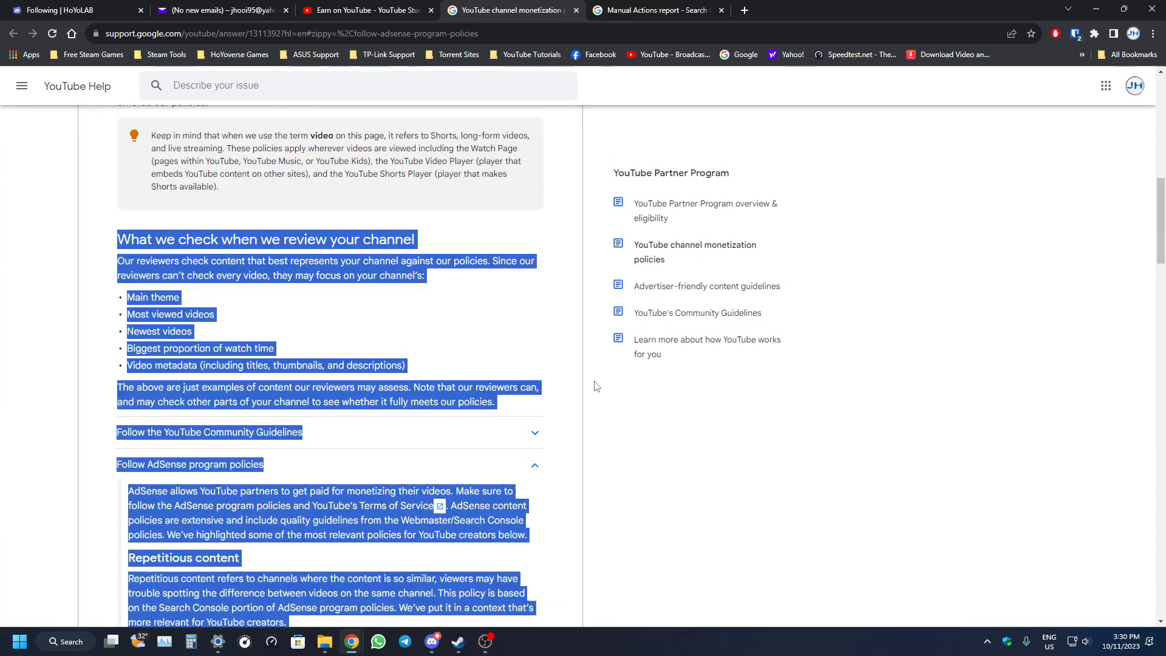
{"action": "left_click", "coordinate": [488, 354]}
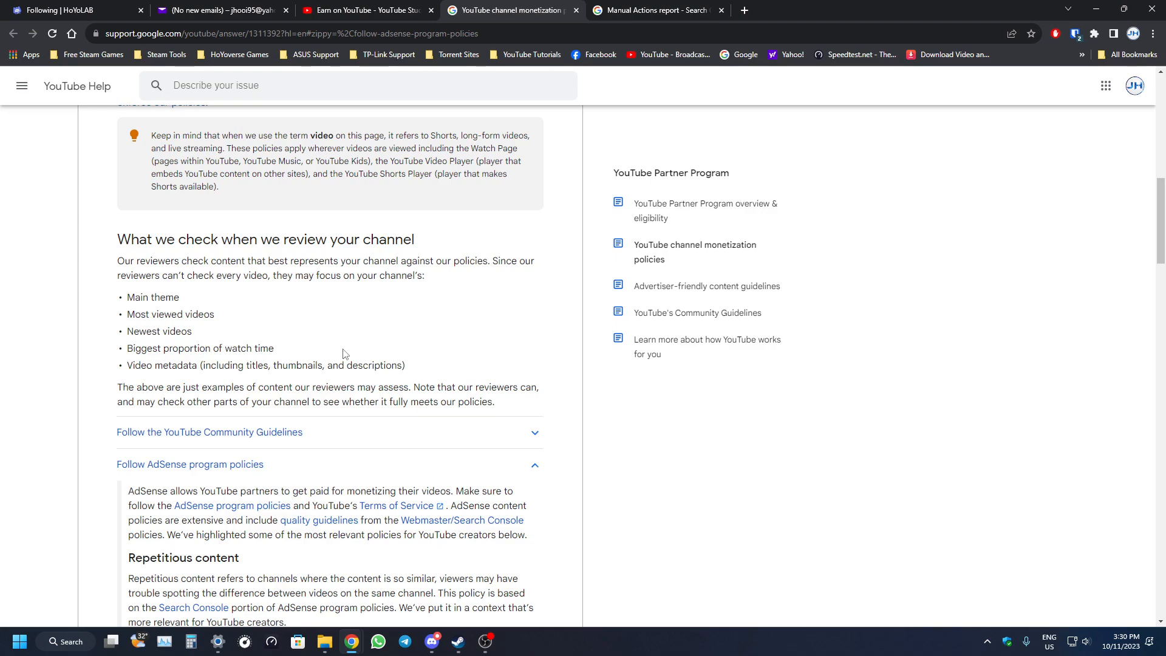
{"action": "mouse_move", "coordinate": [218, 308]}
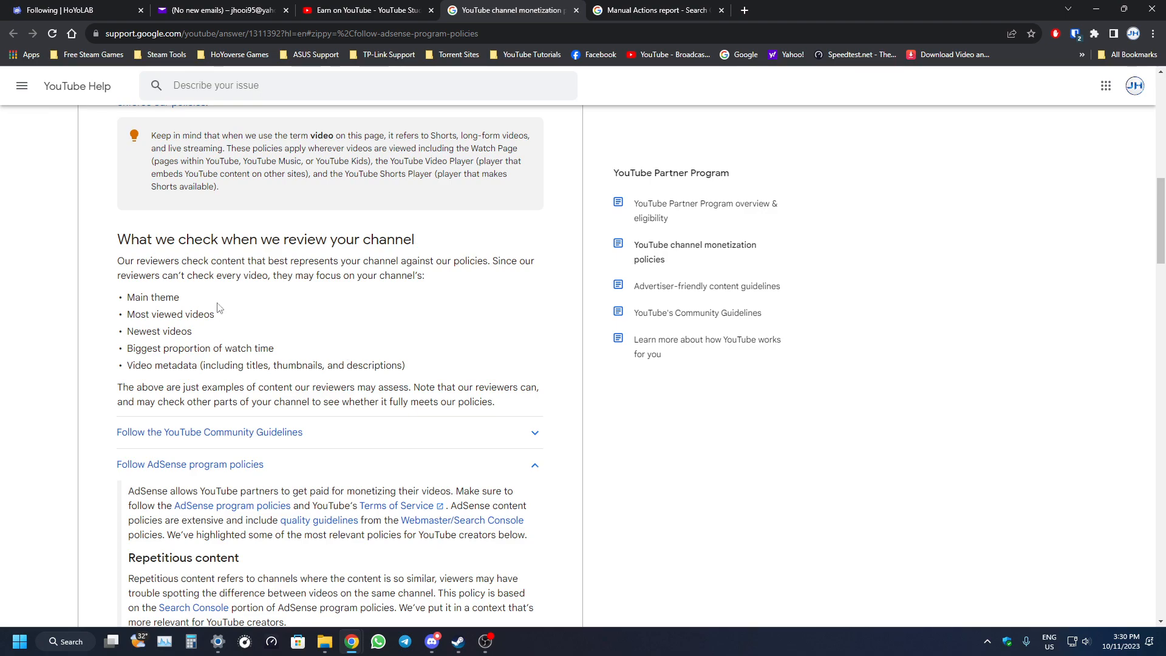
{"action": "mouse_move", "coordinate": [258, 321]}
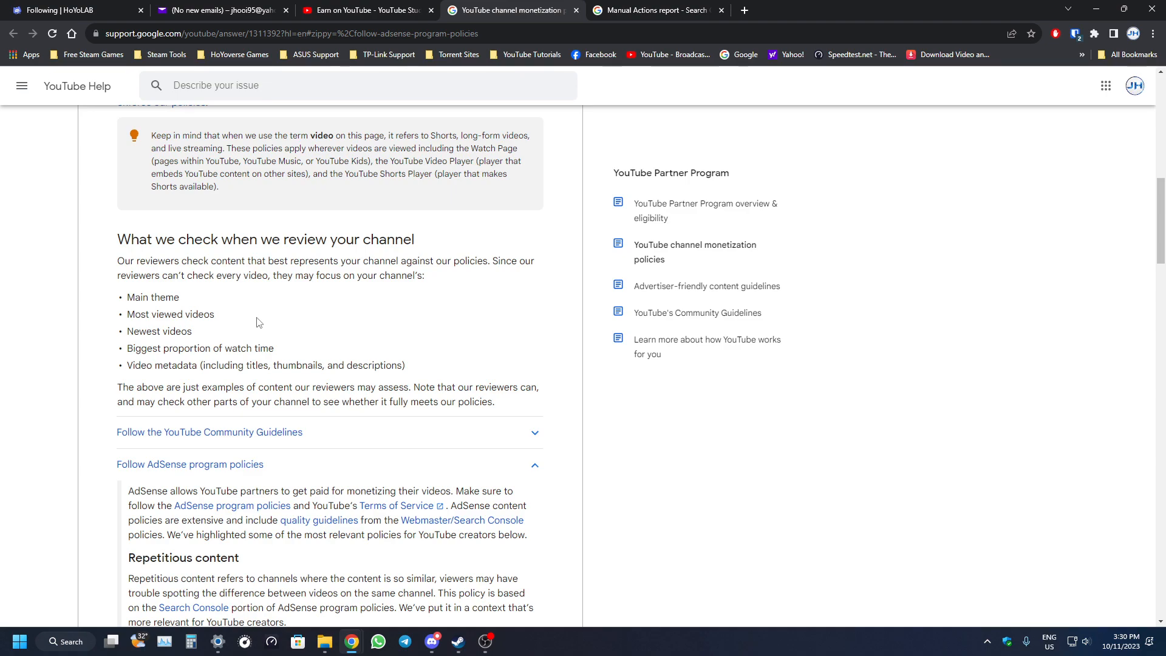
{"action": "mouse_move", "coordinate": [248, 336]}
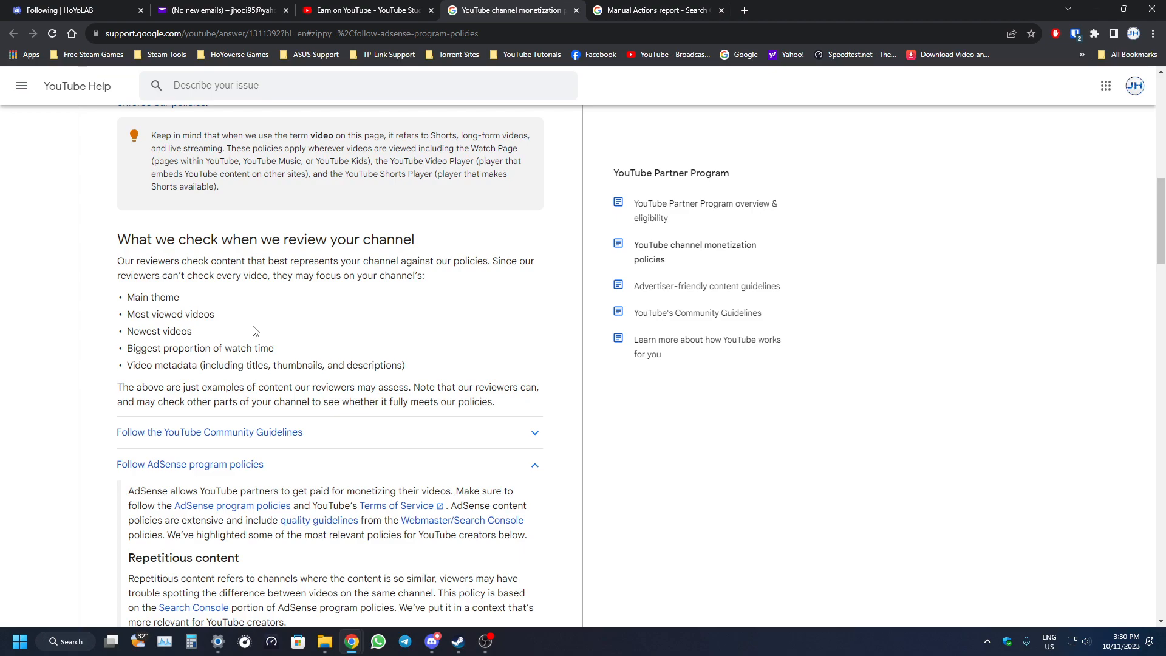
{"action": "mouse_move", "coordinate": [253, 337]}
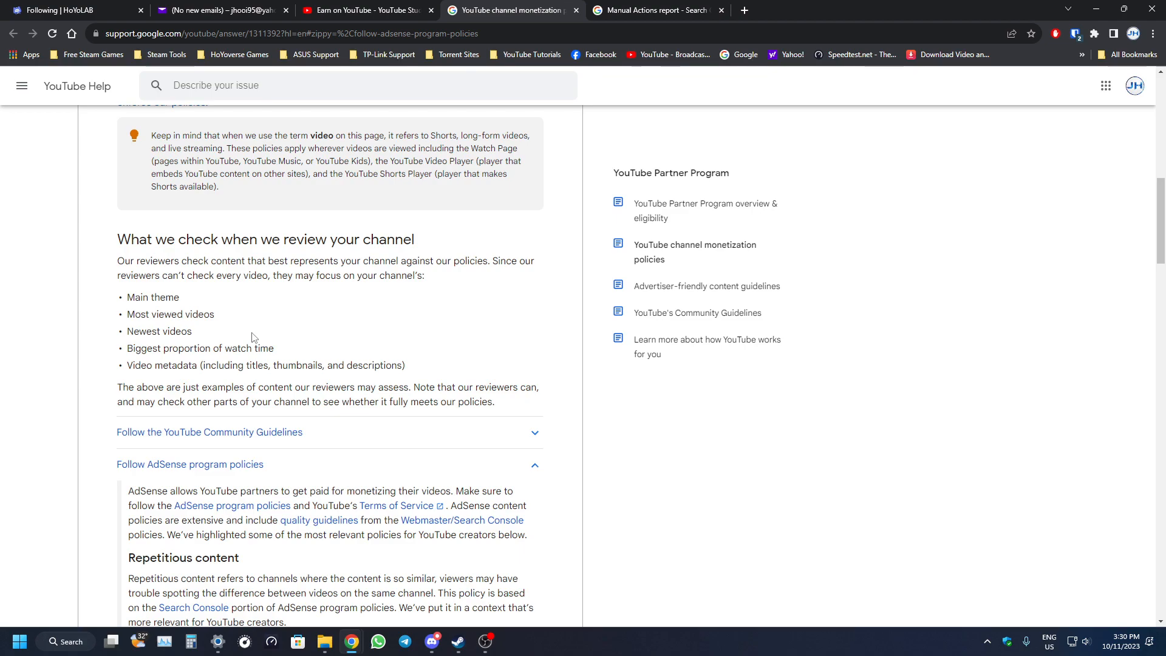
{"action": "mouse_move", "coordinate": [232, 348]}
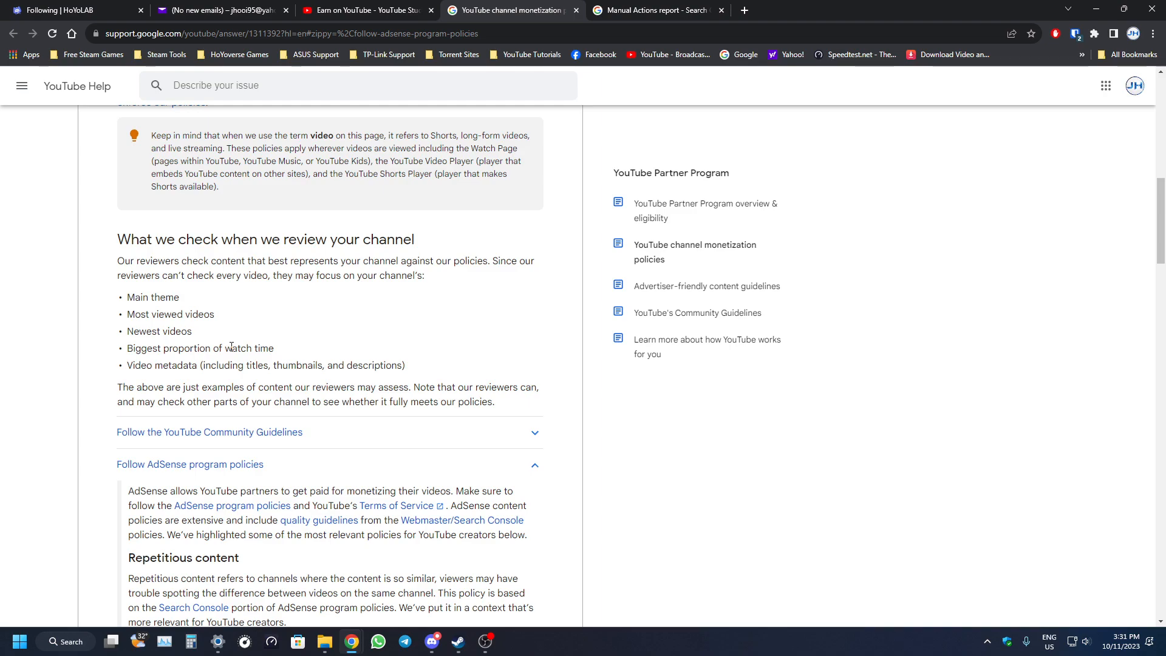
{"action": "mouse_move", "coordinate": [291, 340]}
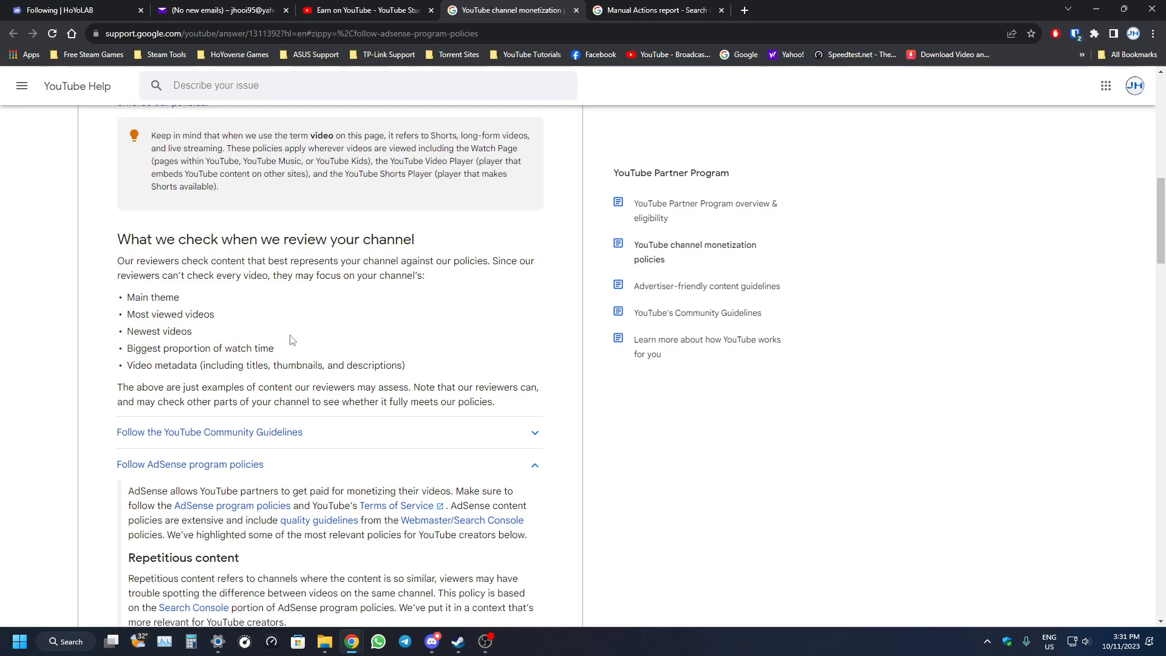
{"action": "mouse_move", "coordinate": [330, 331]}
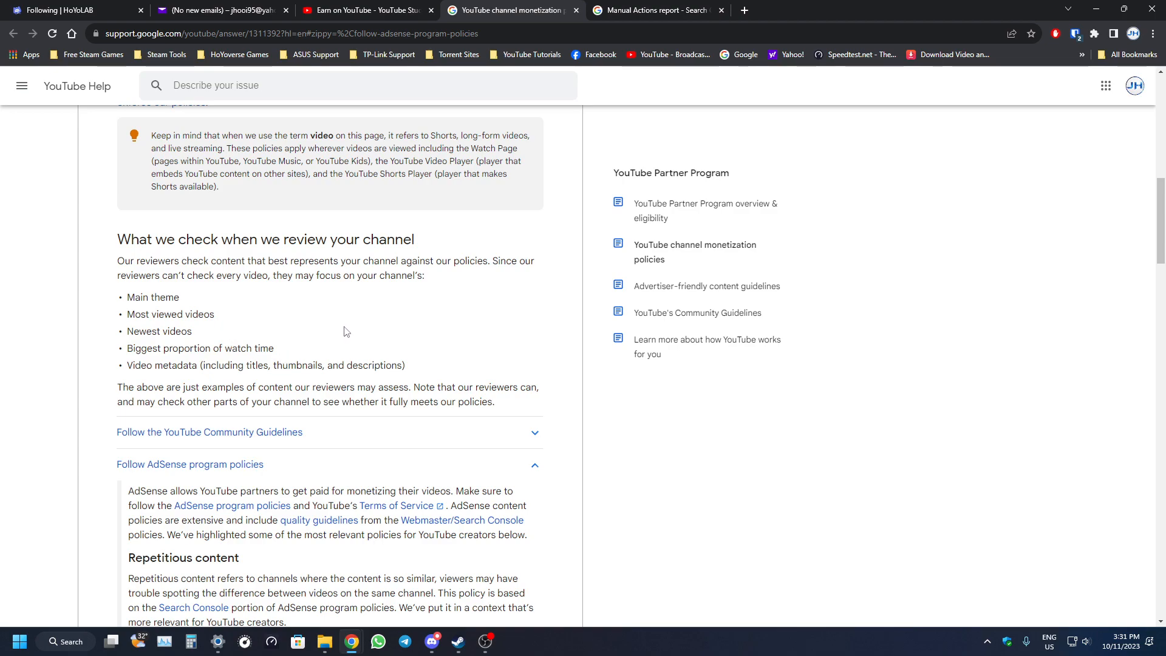
{"action": "left_click_drag", "start_coordinate": [138, 314], "coordinate": [190, 331]}
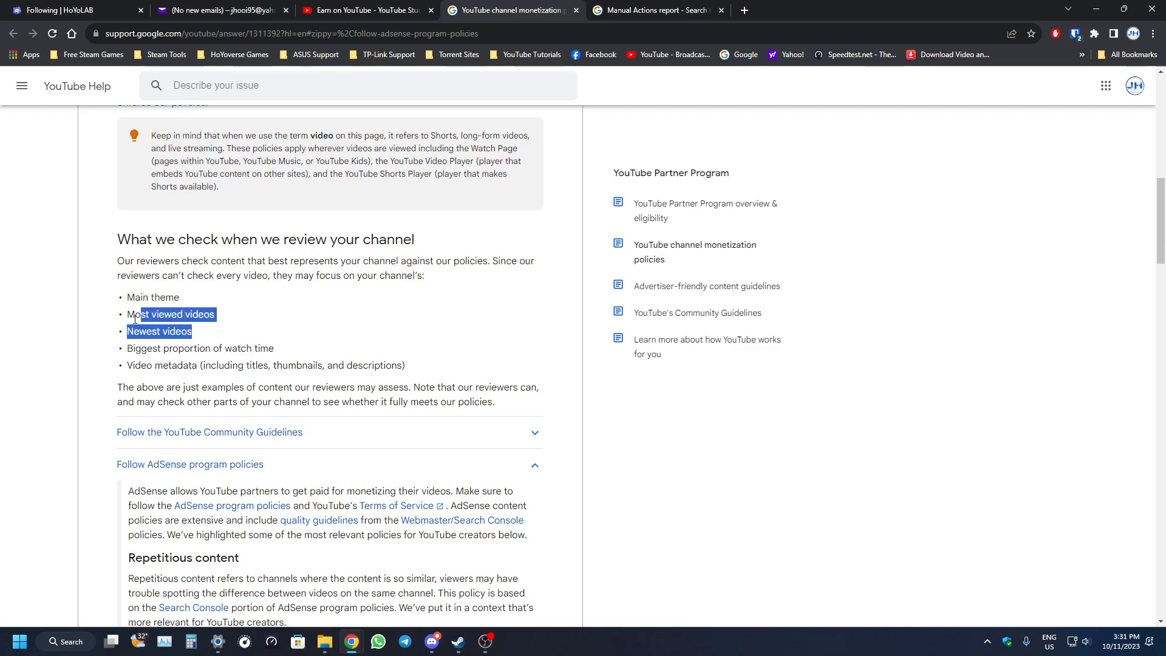
{"action": "left_click", "coordinate": [212, 319]}
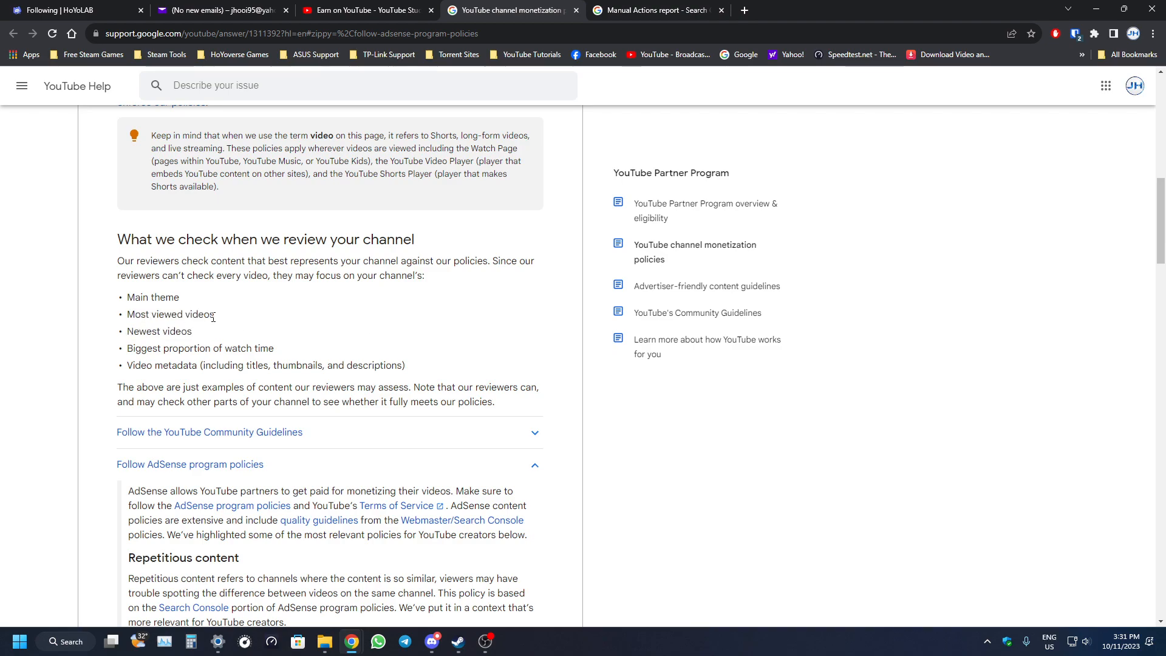
{"action": "double_click", "coordinate": [159, 331]}
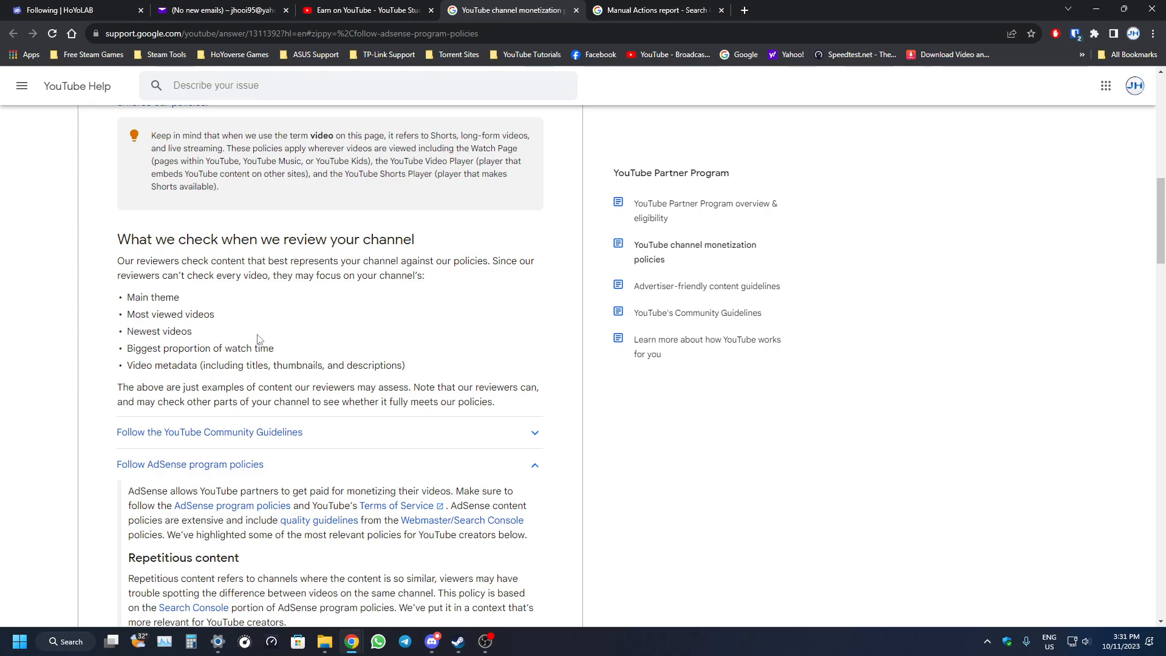
{"action": "mouse_move", "coordinate": [216, 339]}
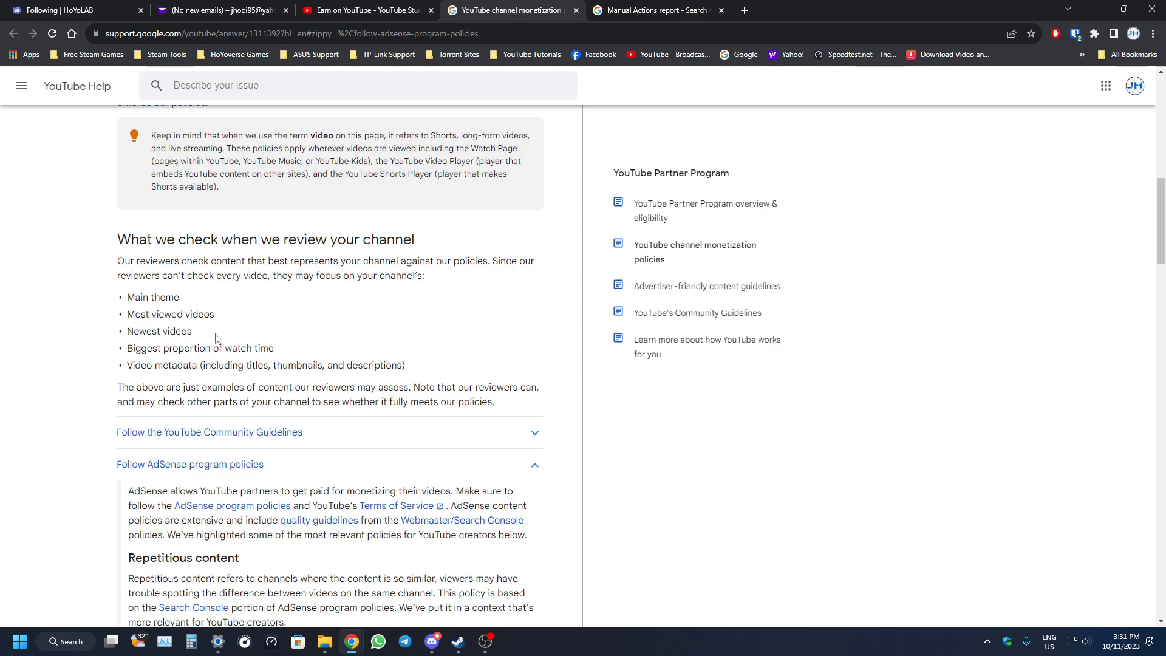
{"action": "mouse_move", "coordinate": [244, 350]}
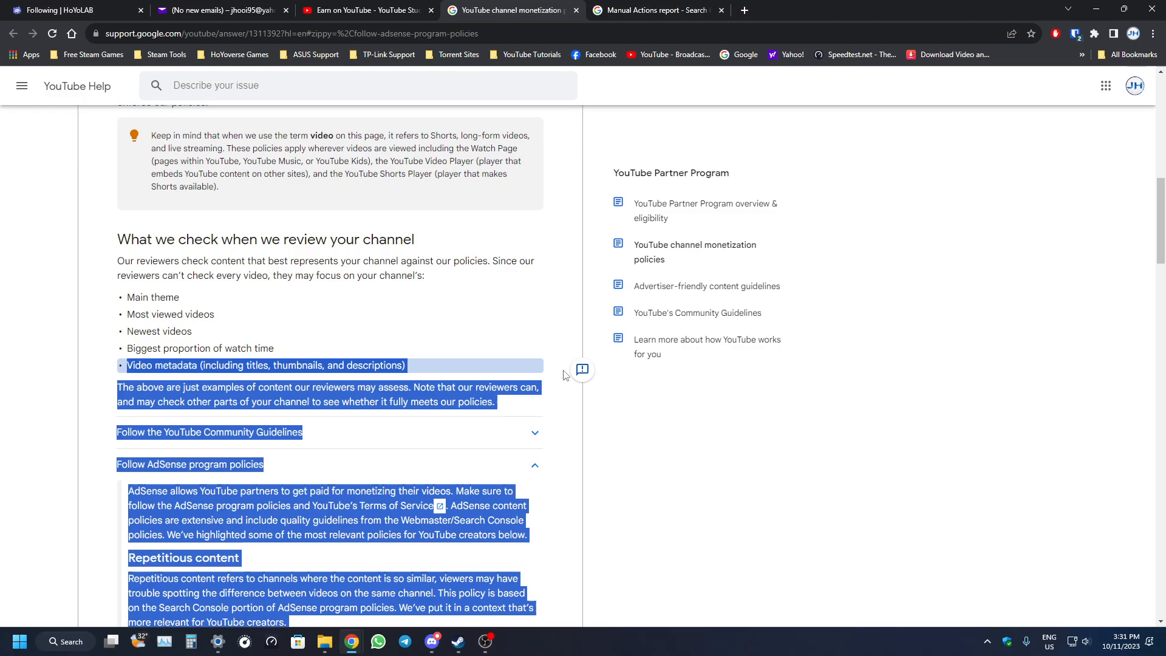
{"action": "scroll", "scroll_direction": "down", "scroll_amount": 3}
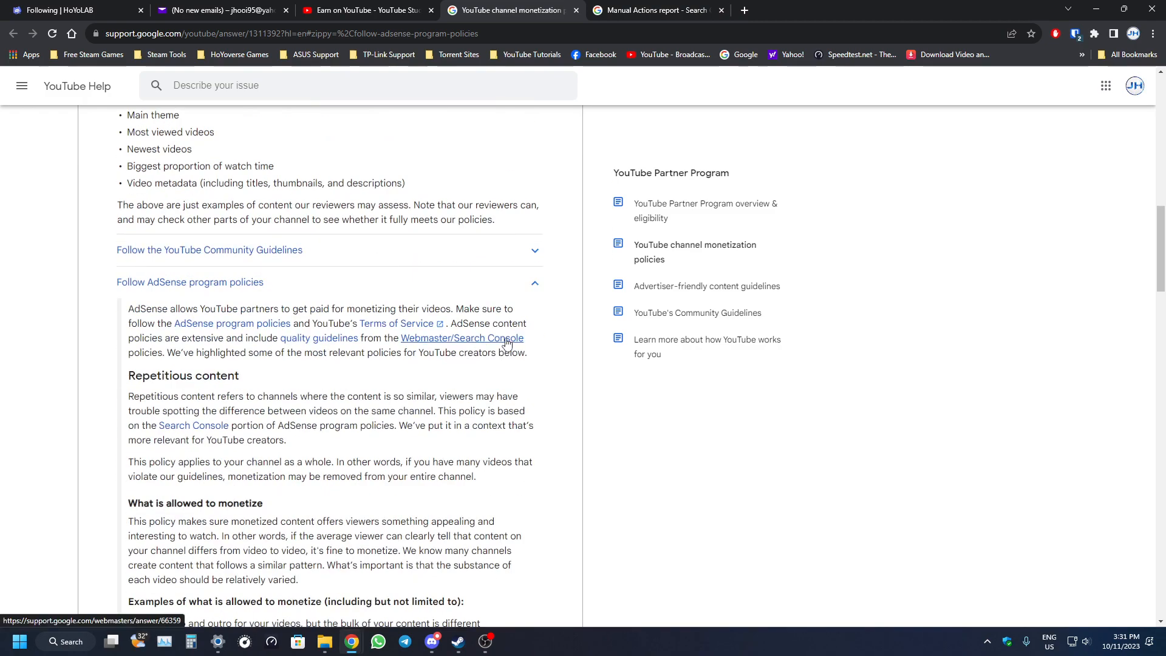
Scroll through the reused content policy section, then return to the Earn on YouTube tab
{"action": "scroll", "scroll_direction": "down", "scroll_amount": 3}
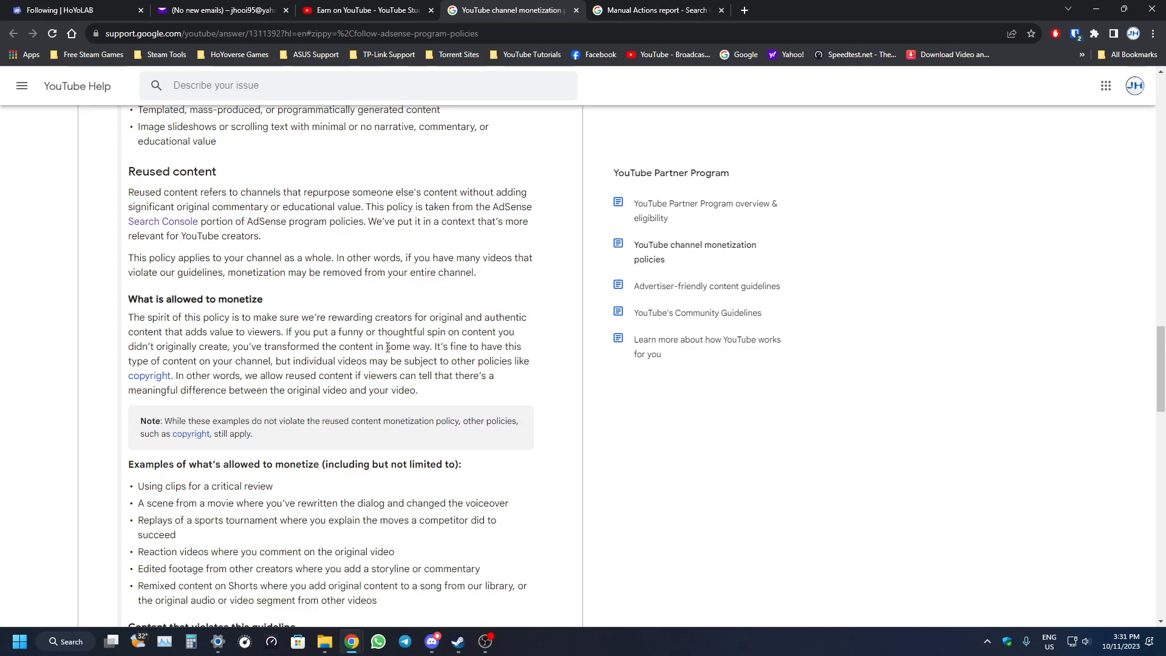
{"action": "left_click", "coordinate": [364, 10]}
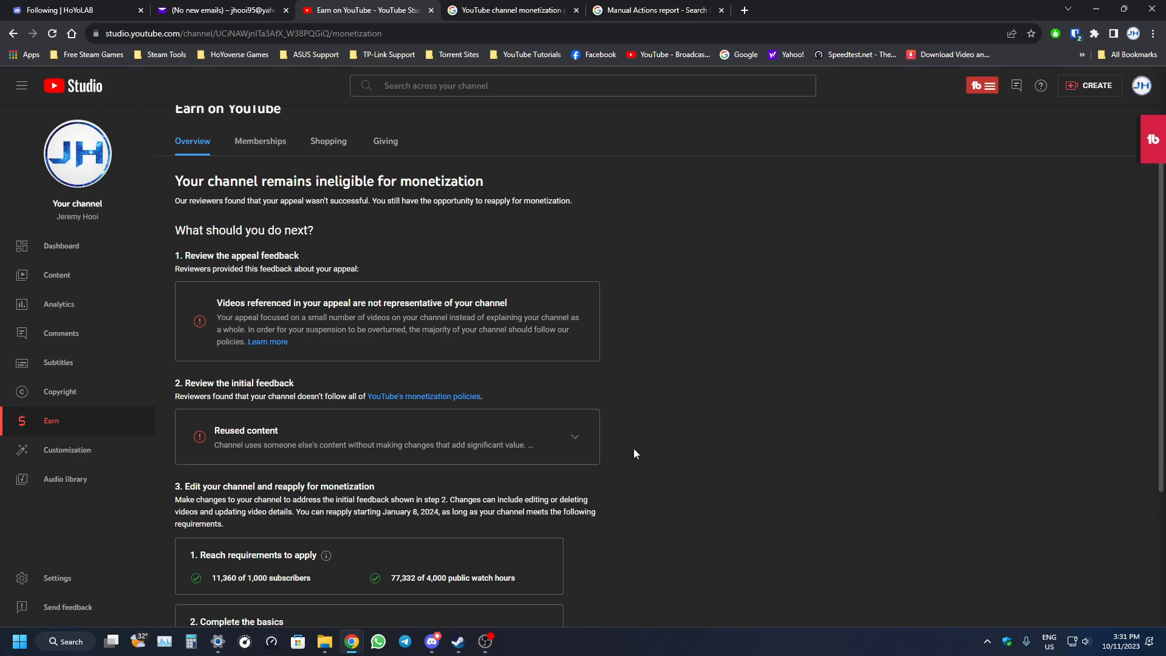
{"action": "scroll", "scroll_direction": "down", "scroll_amount": 3}
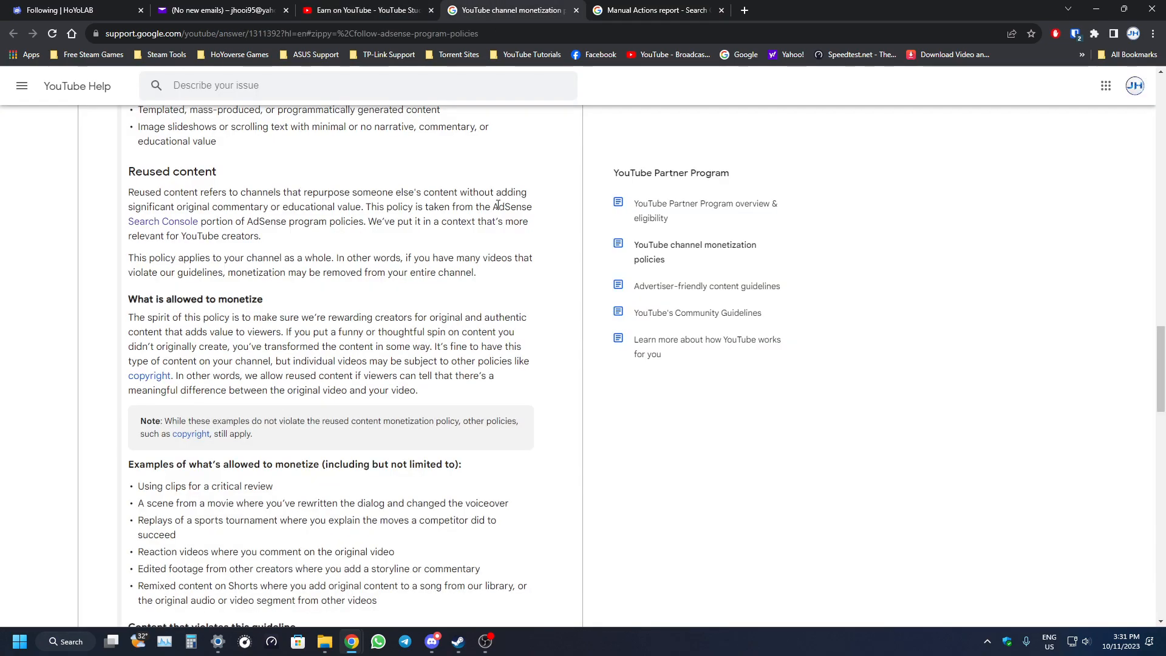
{"action": "scroll", "scroll_direction": "up", "scroll_amount": 3}
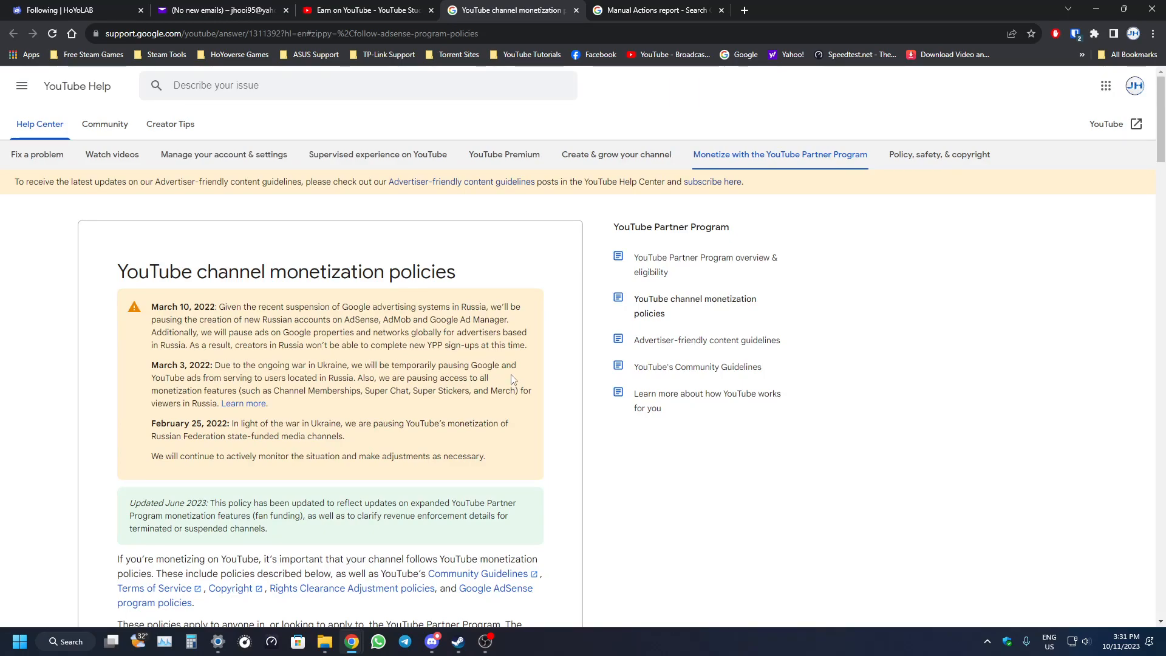
{"action": "left_click", "coordinate": [364, 10]}
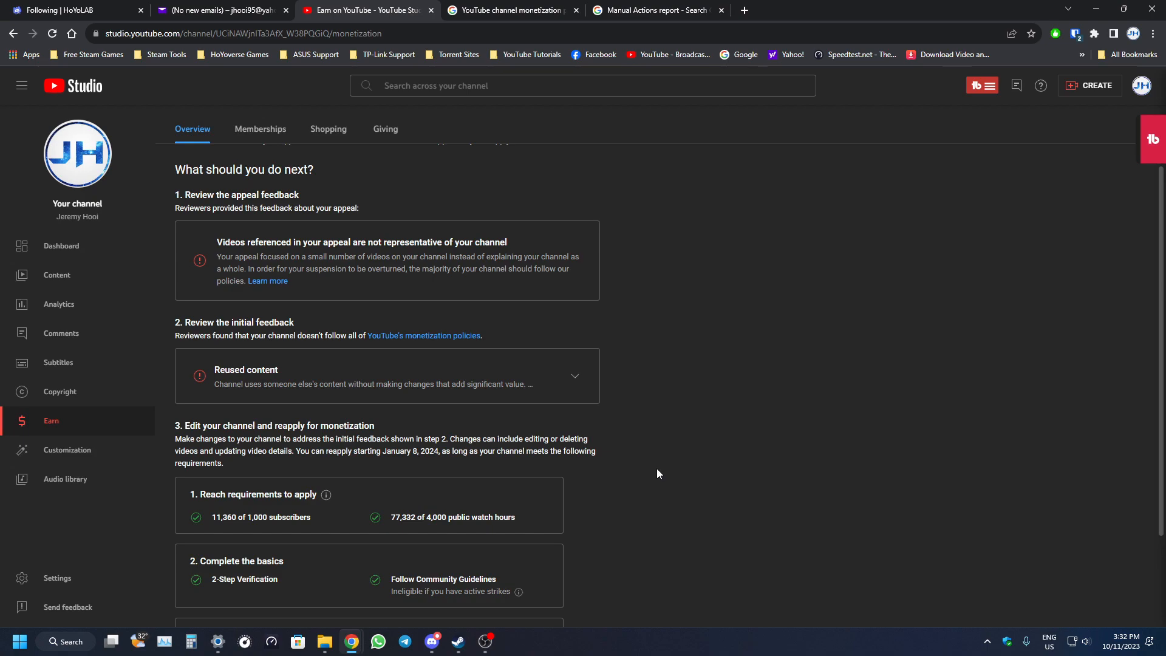
Review the reapply step and January 8, 2024 date, then switch to the appeal email
{"action": "scroll", "scroll_direction": "down", "scroll_amount": 3}
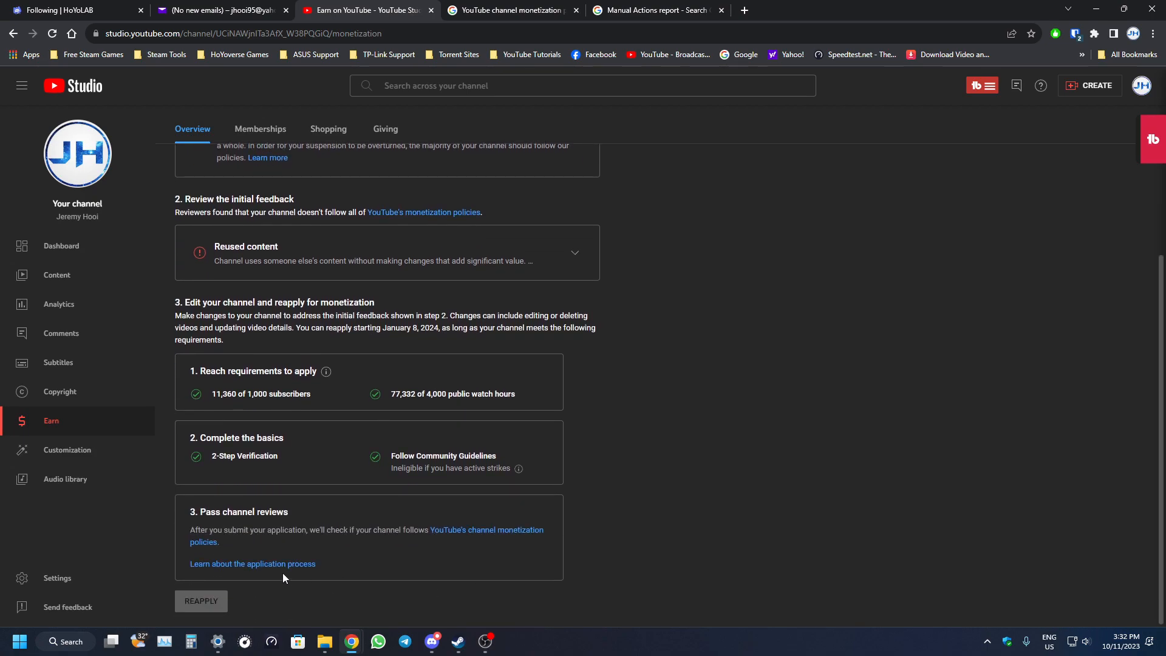
{"action": "mouse_move", "coordinate": [219, 599]}
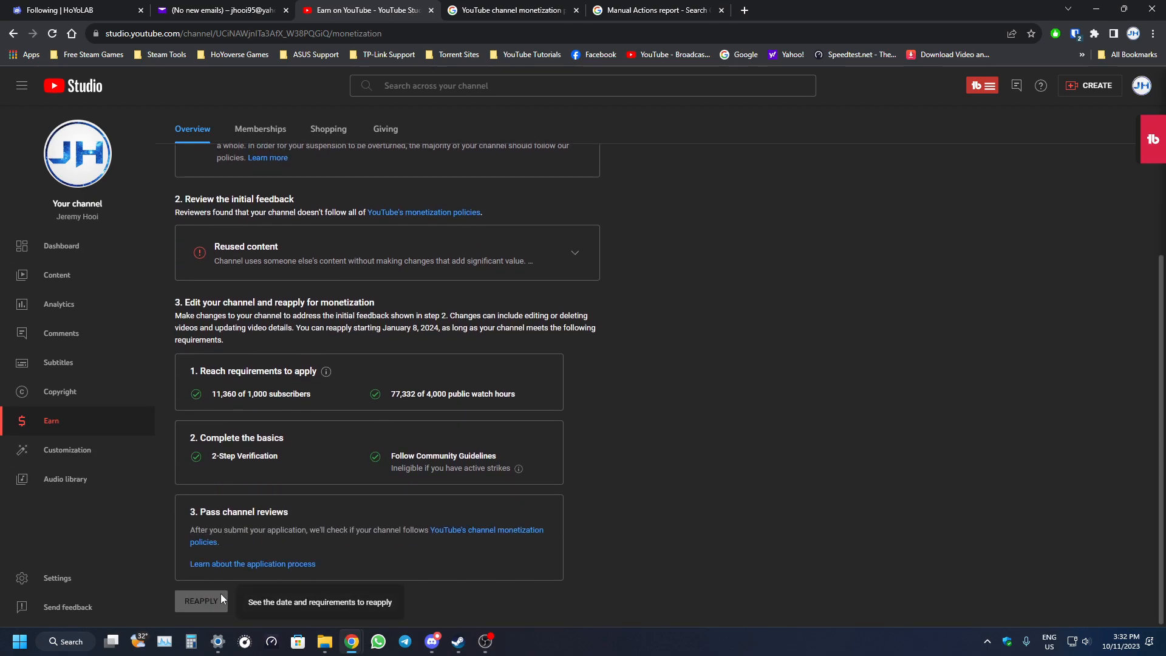
{"action": "mouse_move", "coordinate": [820, 444]}
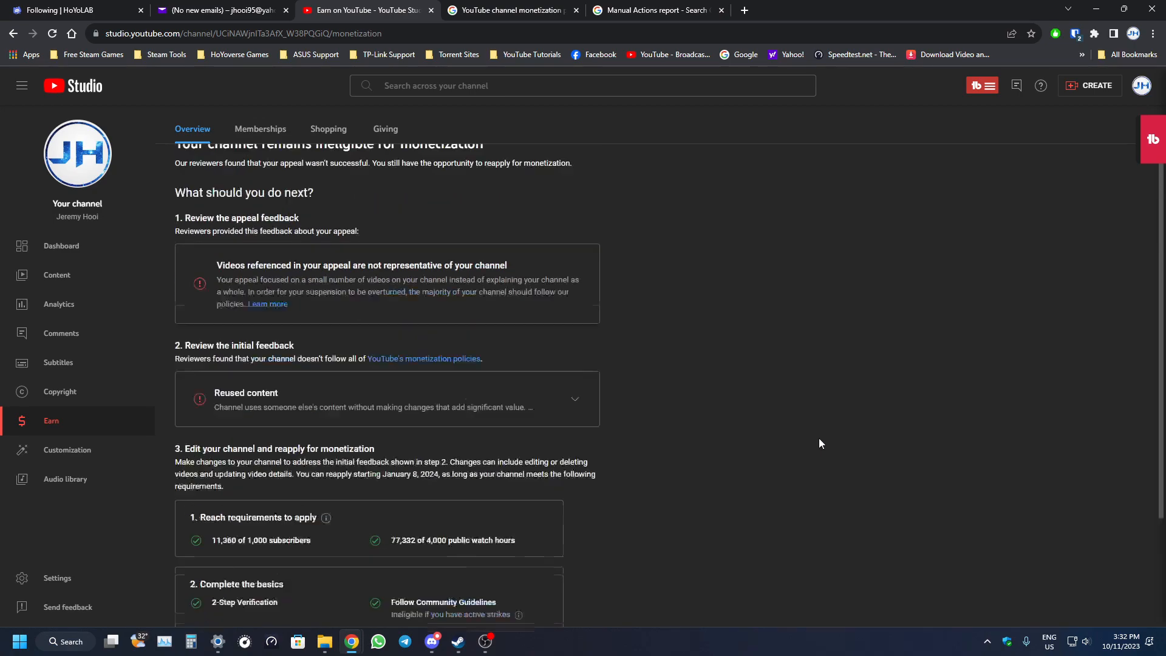
{"action": "scroll", "scroll_direction": "up", "scroll_amount": 3}
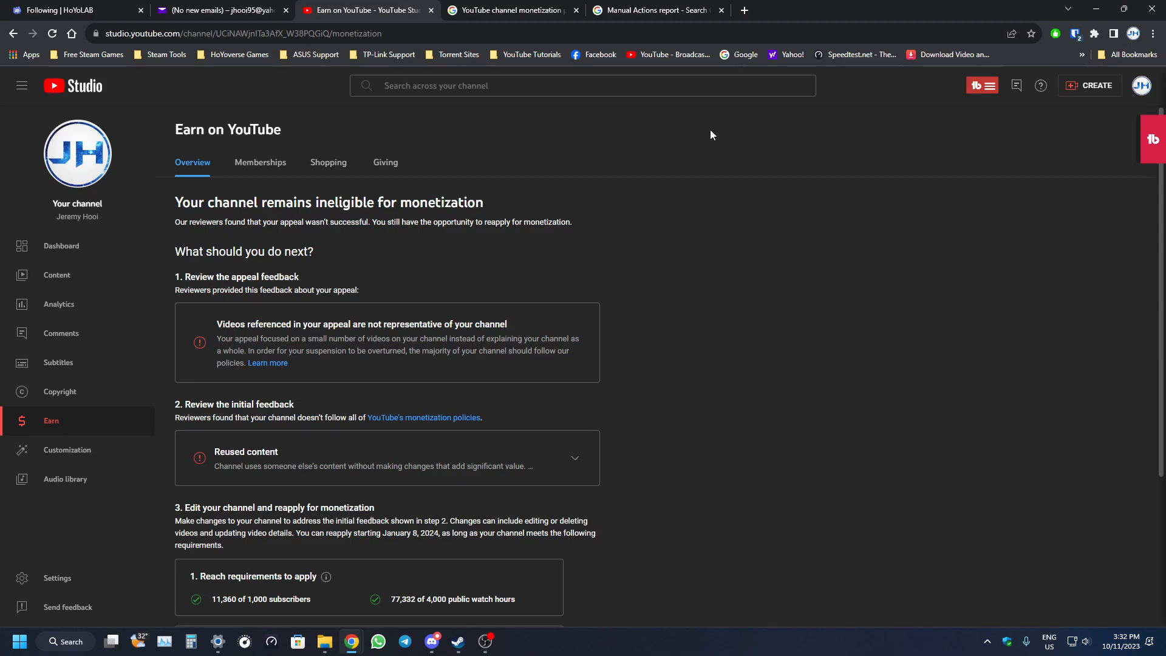
{"action": "mouse_move", "coordinate": [751, 397]}
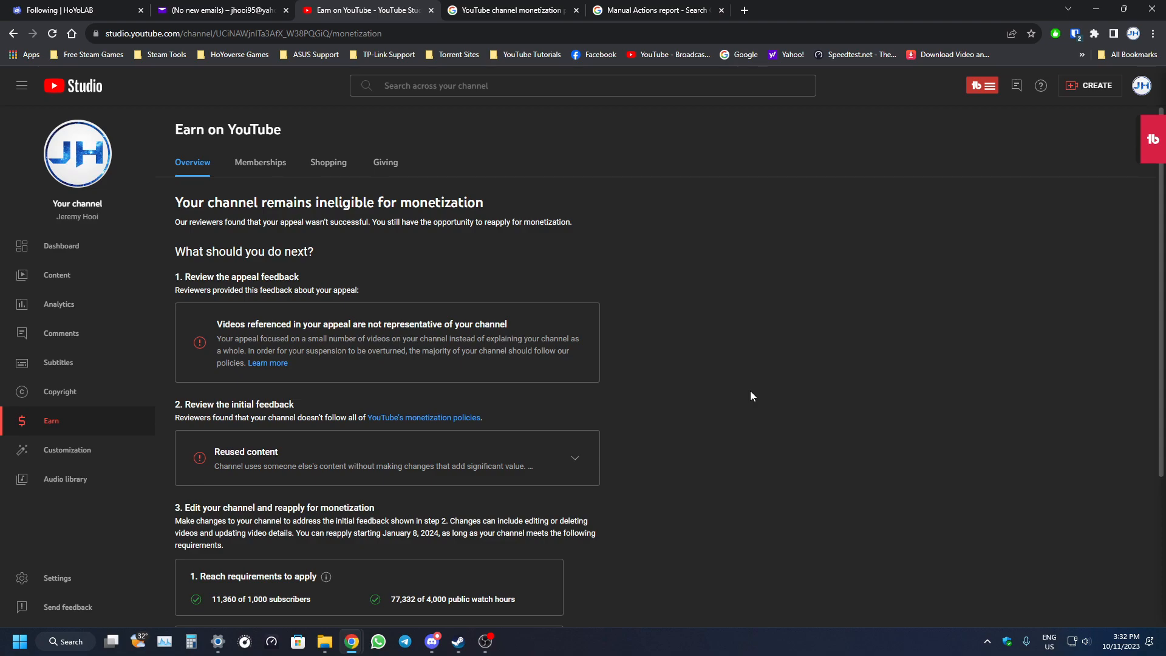
{"action": "mouse_move", "coordinate": [769, 379]}
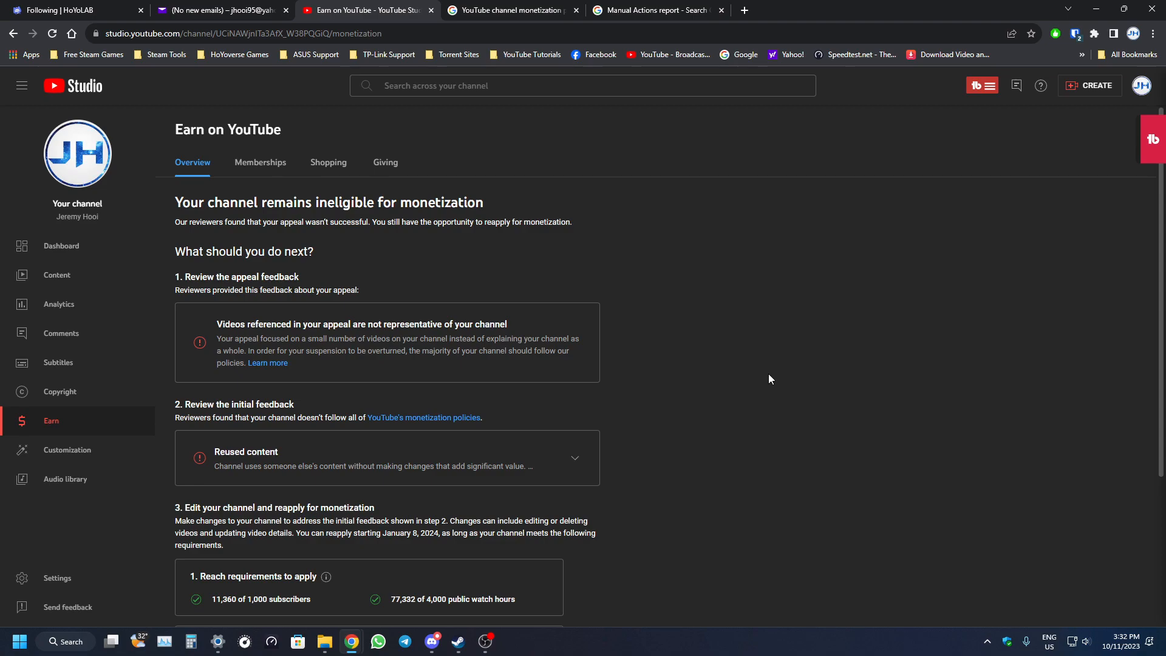
{"action": "mouse_move", "coordinate": [771, 383]}
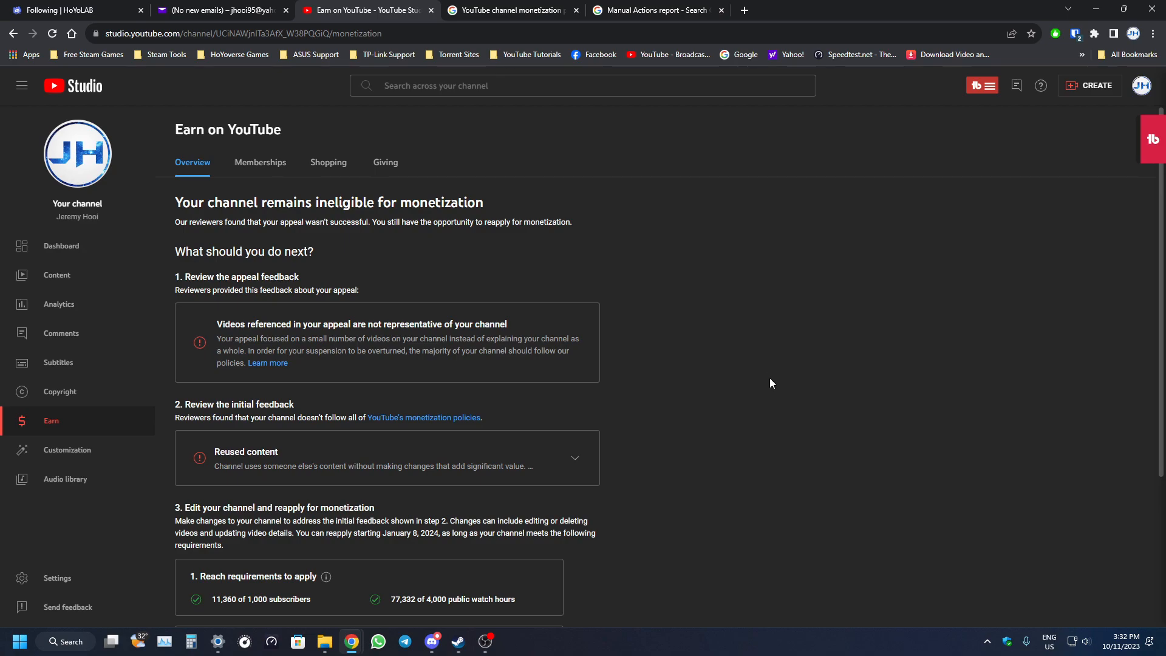
{"action": "mouse_move", "coordinate": [770, 388]}
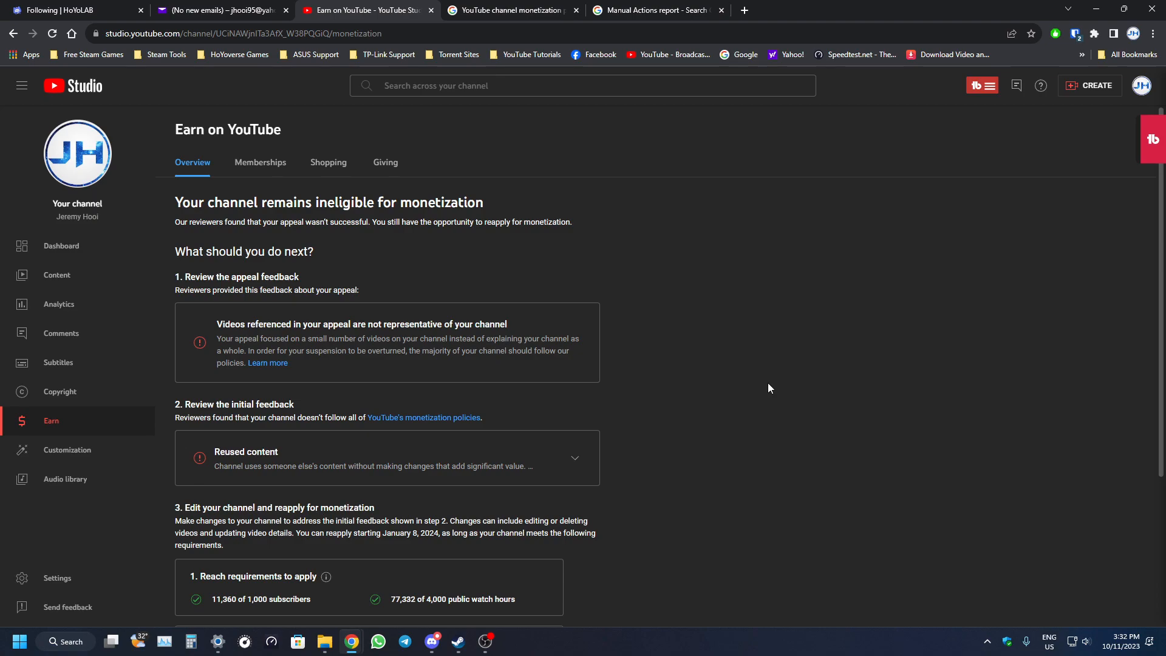
{"action": "mouse_move", "coordinate": [637, 305]}
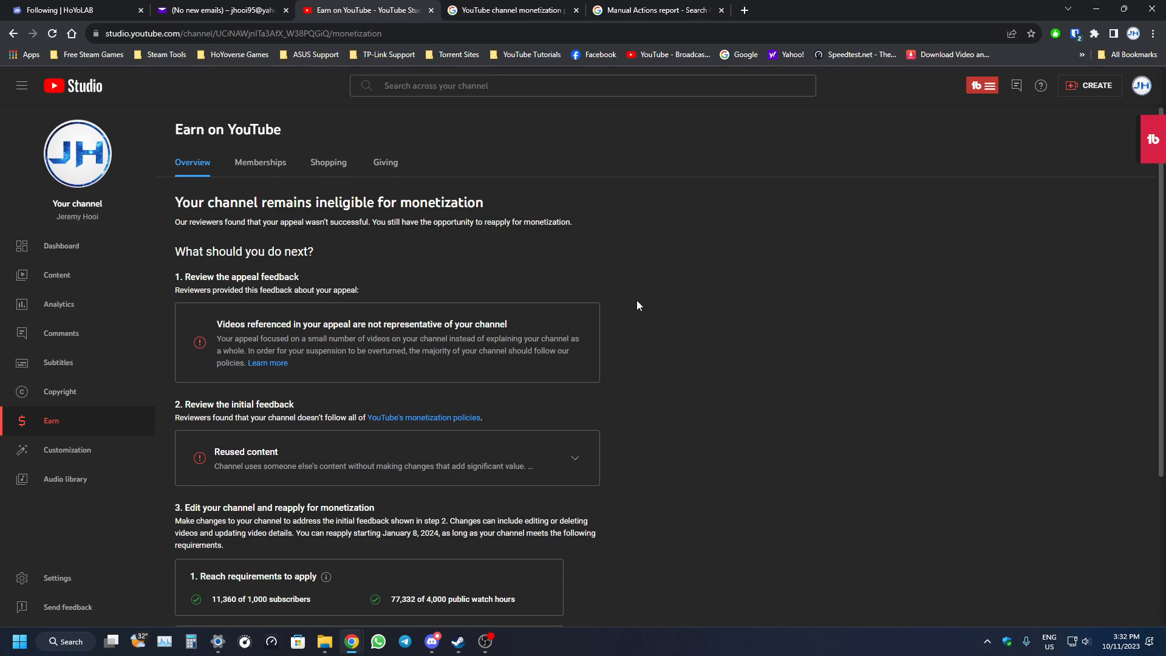
{"action": "scroll", "scroll_direction": "down", "scroll_amount": 3}
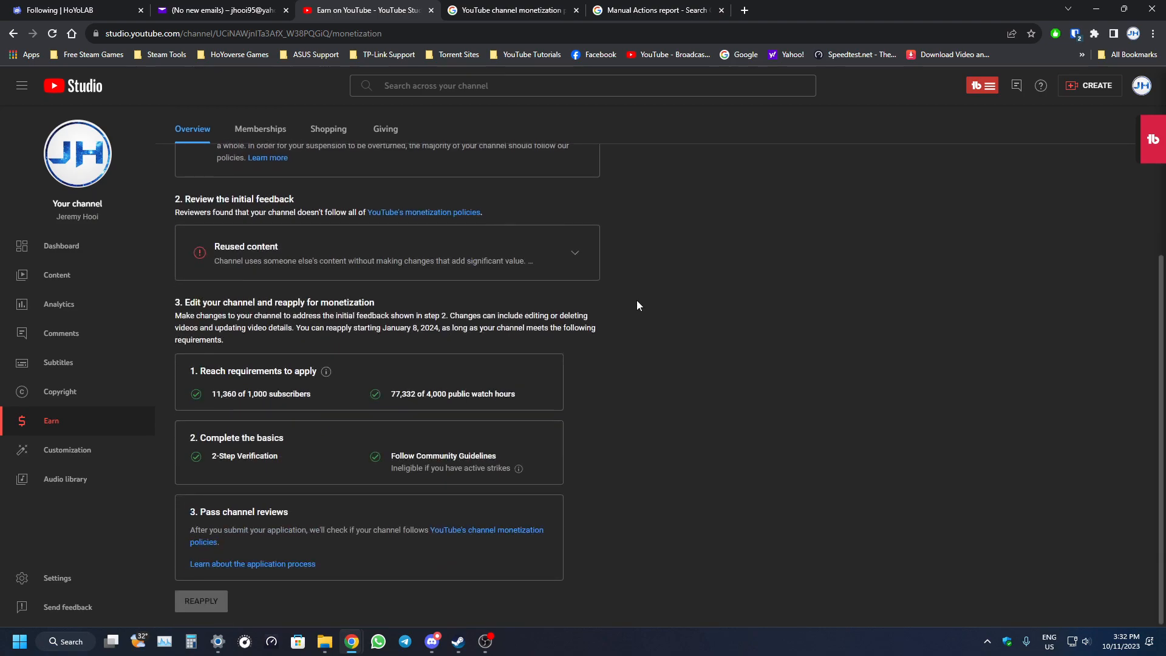
{"action": "left_click", "coordinate": [219, 9]}
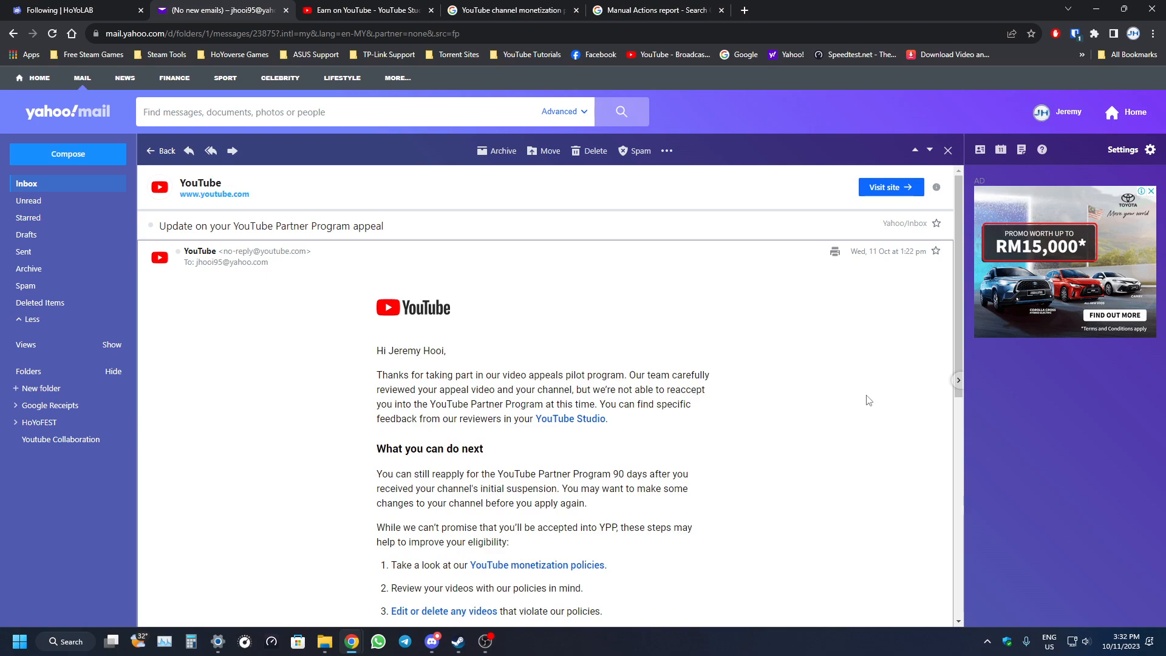
Scroll the 'Update on your YouTube Partner Program appeal' email to its sign-off, then return to Studio
{"action": "scroll", "scroll_direction": "down", "scroll_amount": 3}
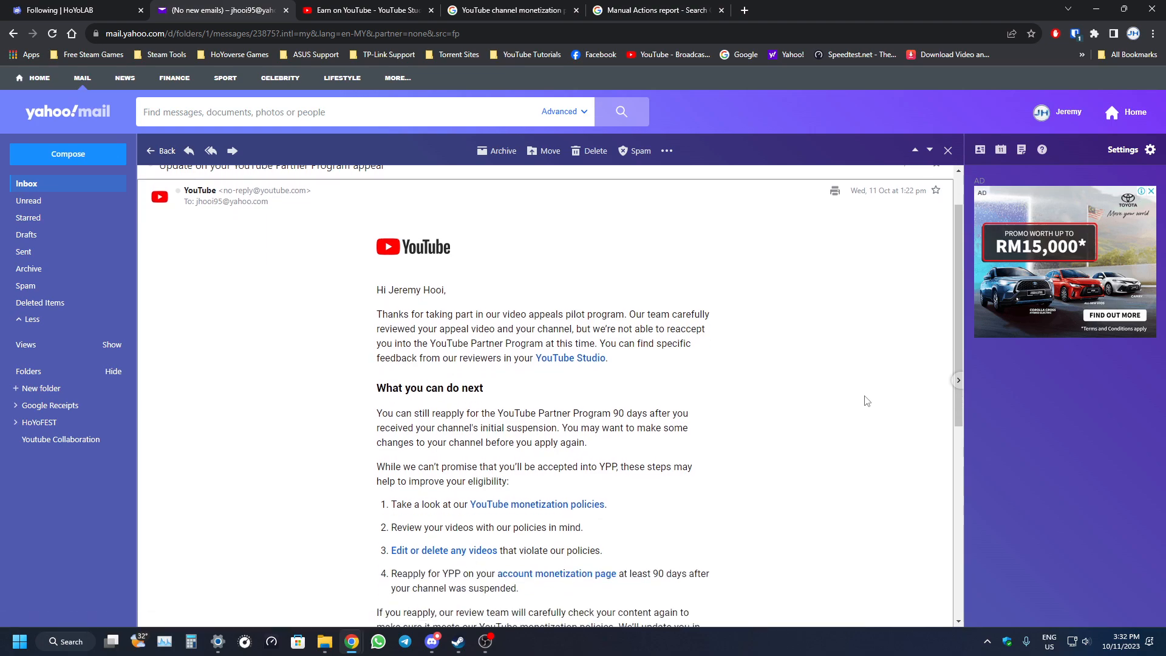
{"action": "scroll", "scroll_direction": "down", "scroll_amount": 3}
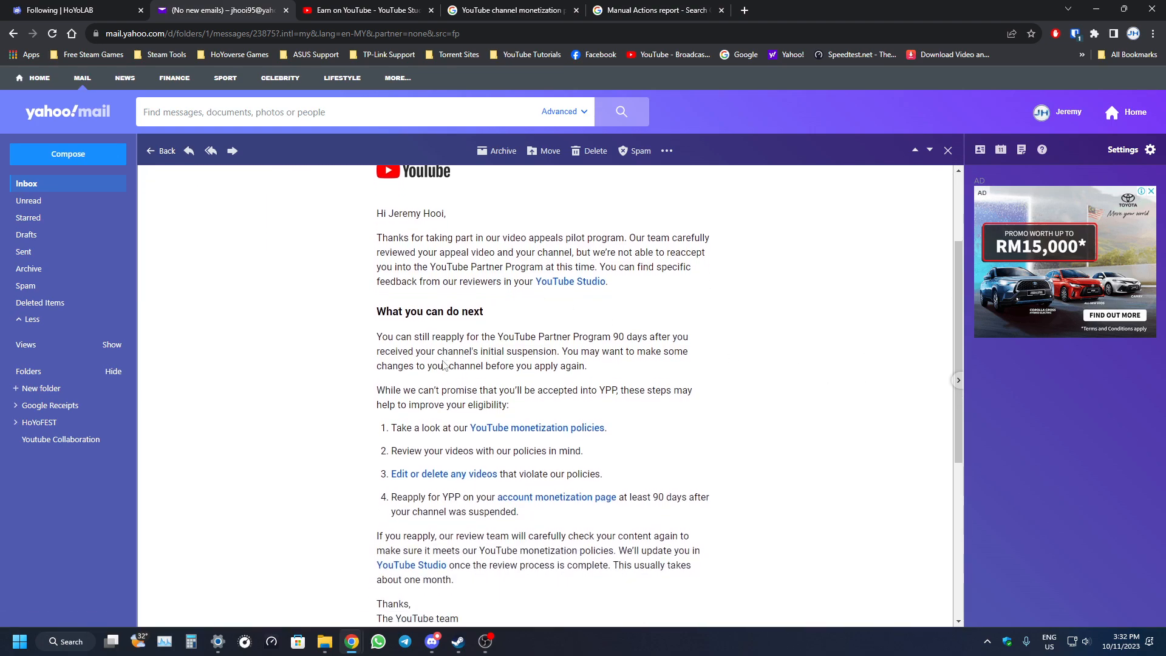
{"action": "scroll", "scroll_direction": "down", "scroll_amount": 3}
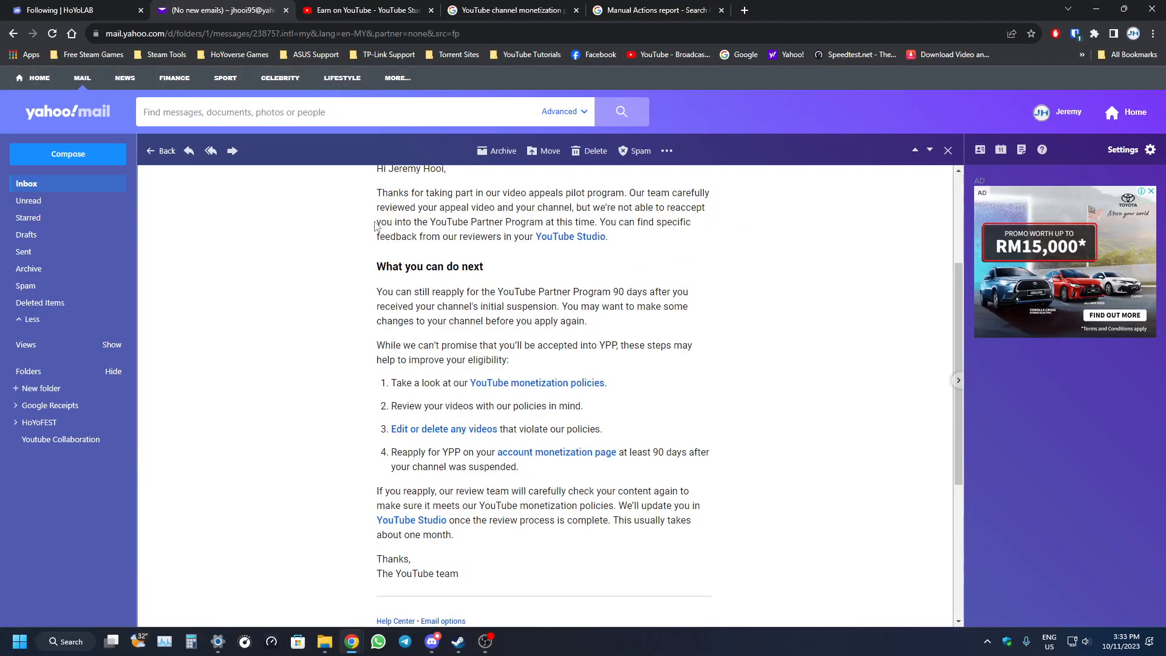
{"action": "left_click", "coordinate": [364, 9]}
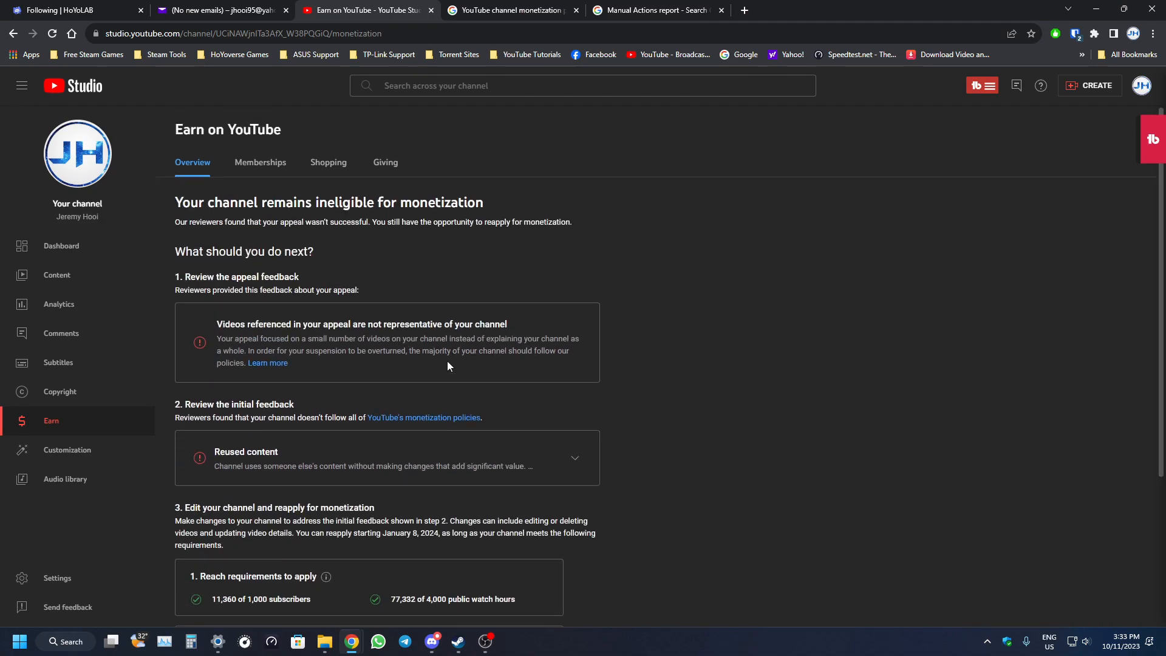
{"action": "mouse_move", "coordinate": [690, 393]}
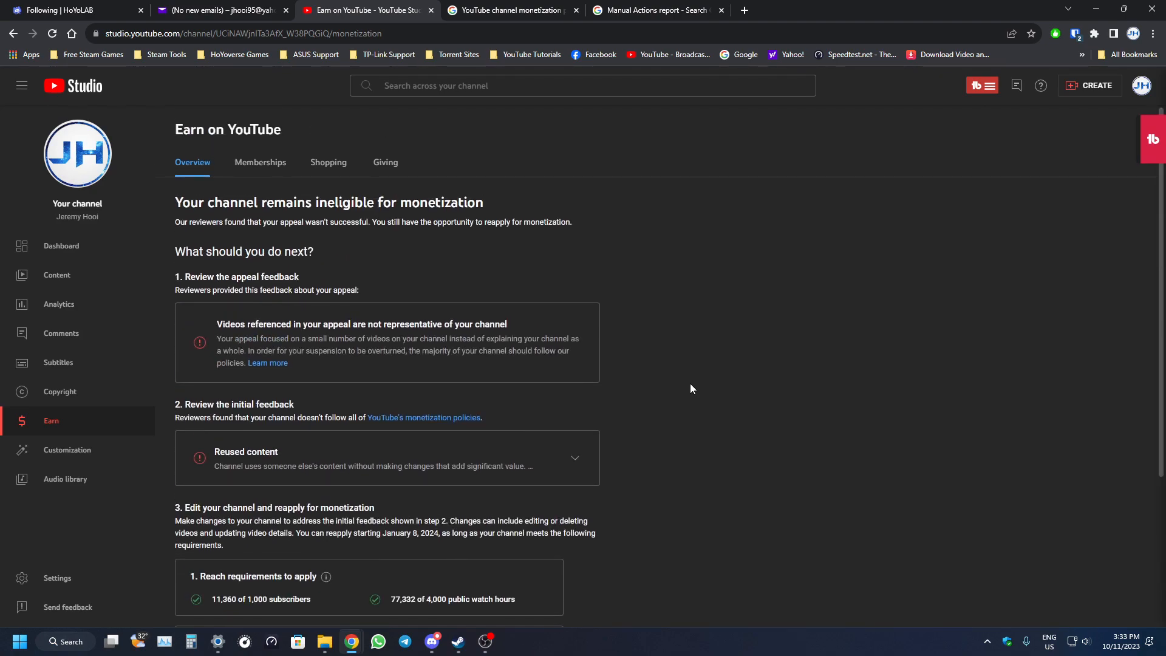
{"action": "mouse_move", "coordinate": [701, 383]}
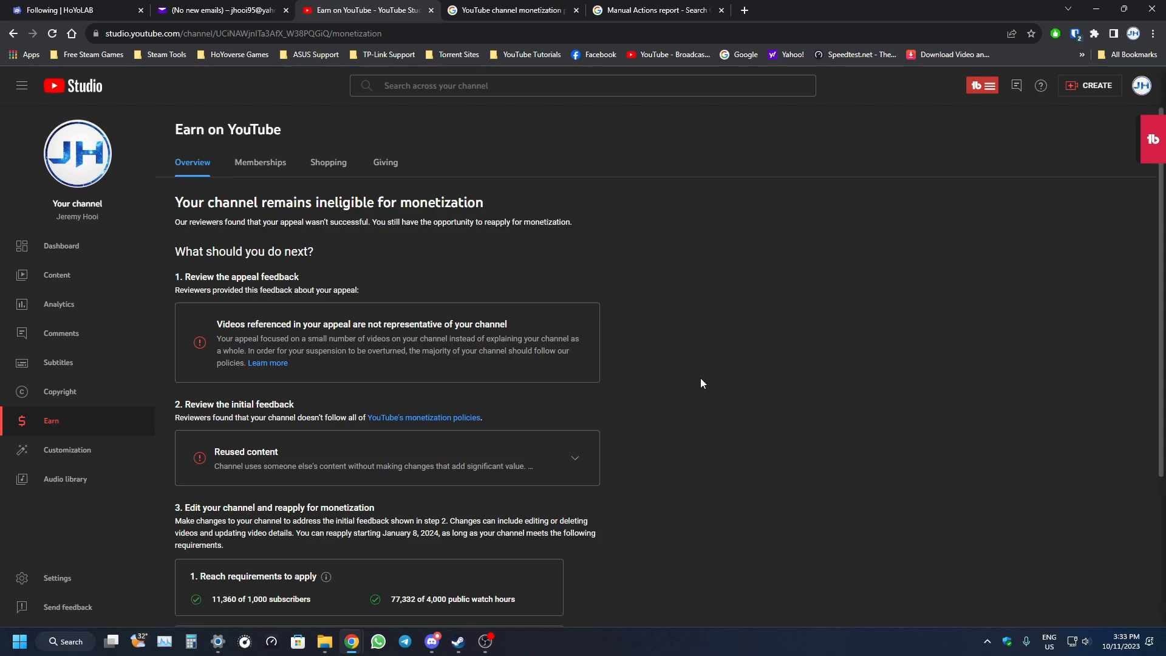
{"action": "mouse_move", "coordinate": [783, 339]}
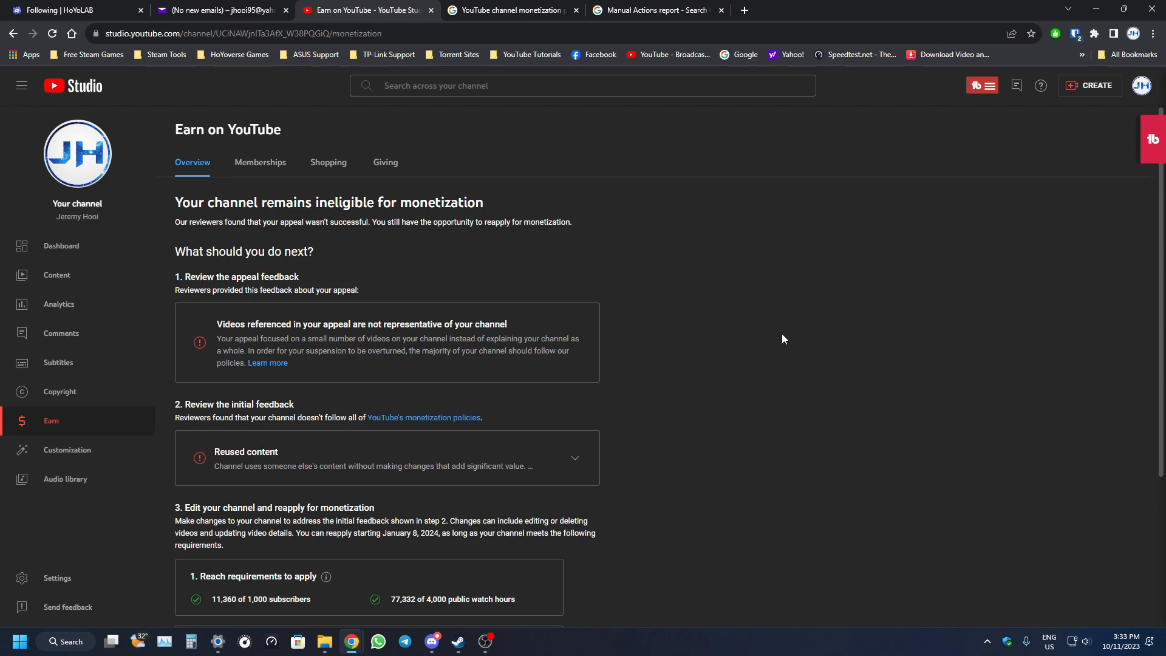
{"action": "scroll", "scroll_direction": "down", "scroll_amount": 3}
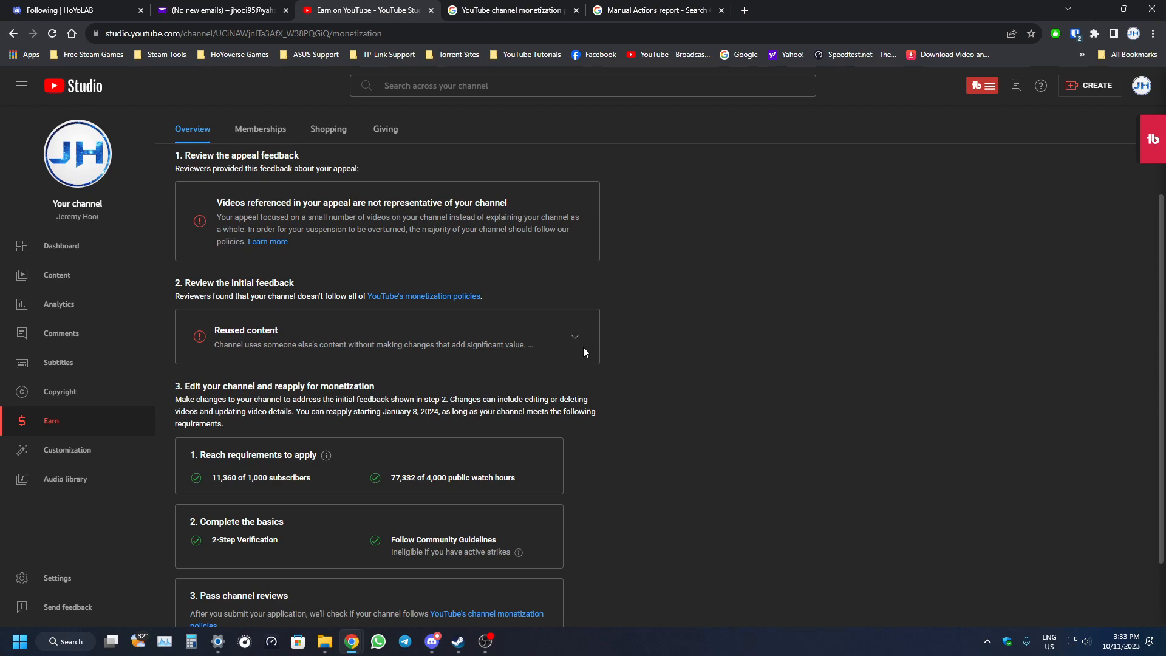
Expand the Reused content card's do/don't examples and scroll down to the channel-review requirement
{"action": "left_click", "coordinate": [574, 336]}
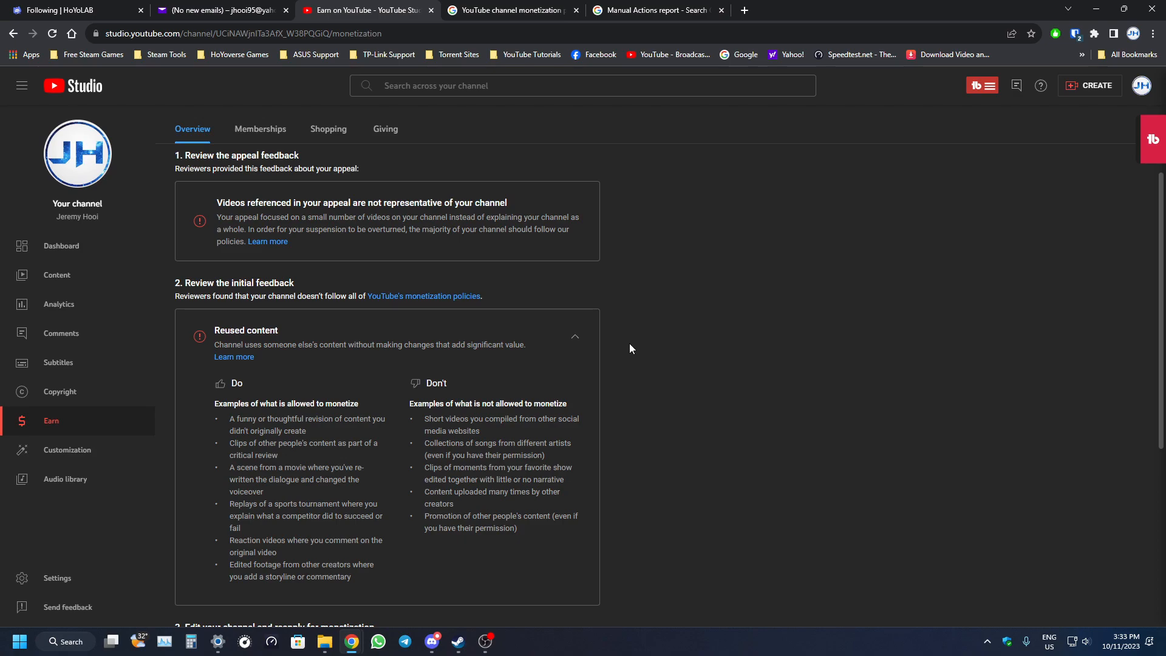
{"action": "scroll", "scroll_direction": "down", "scroll_amount": 3}
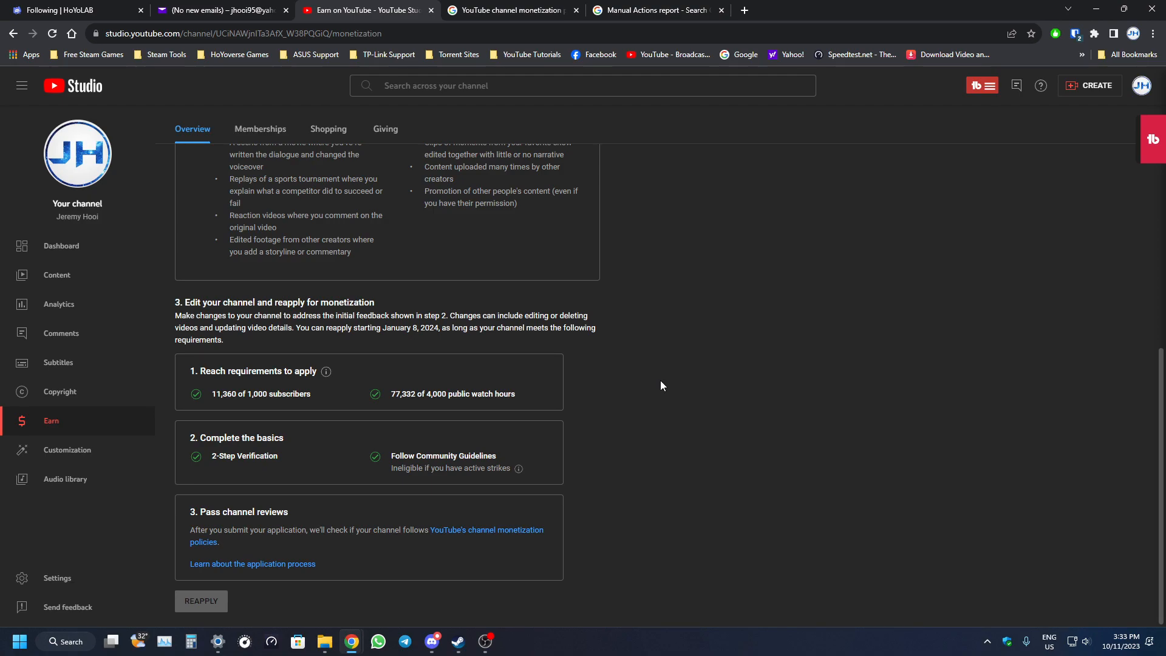
{"action": "mouse_move", "coordinate": [764, 575]}
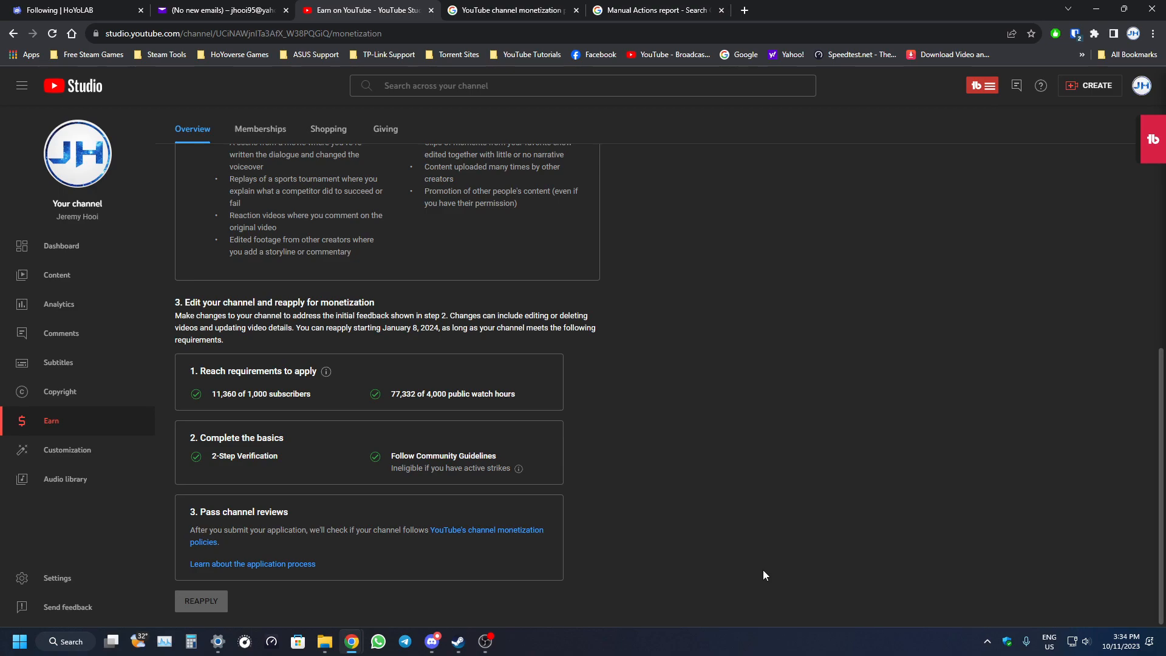
{"action": "mouse_move", "coordinate": [201, 601]}
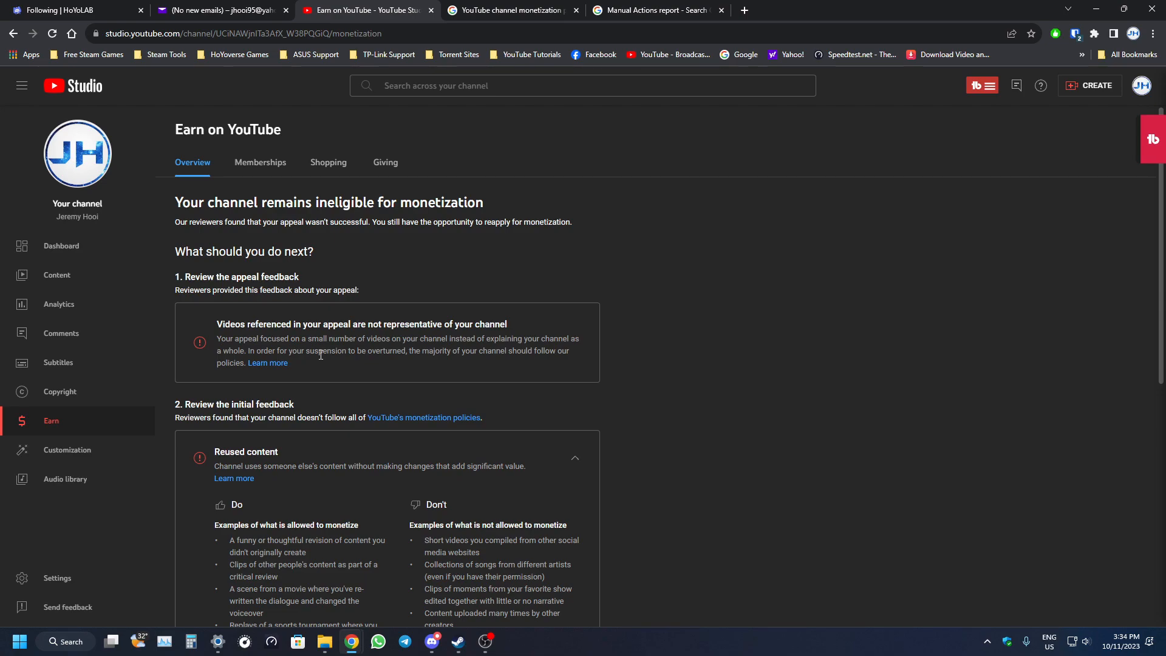
{"action": "mouse_move", "coordinate": [603, 345]}
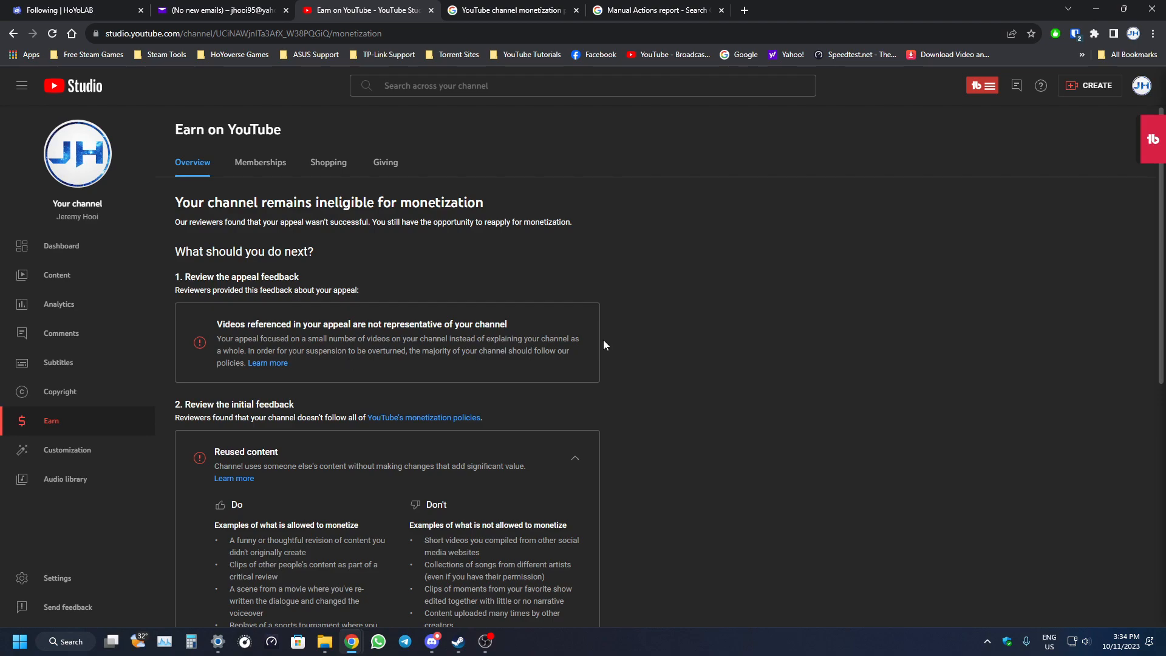
{"action": "mouse_move", "coordinate": [775, 565]}
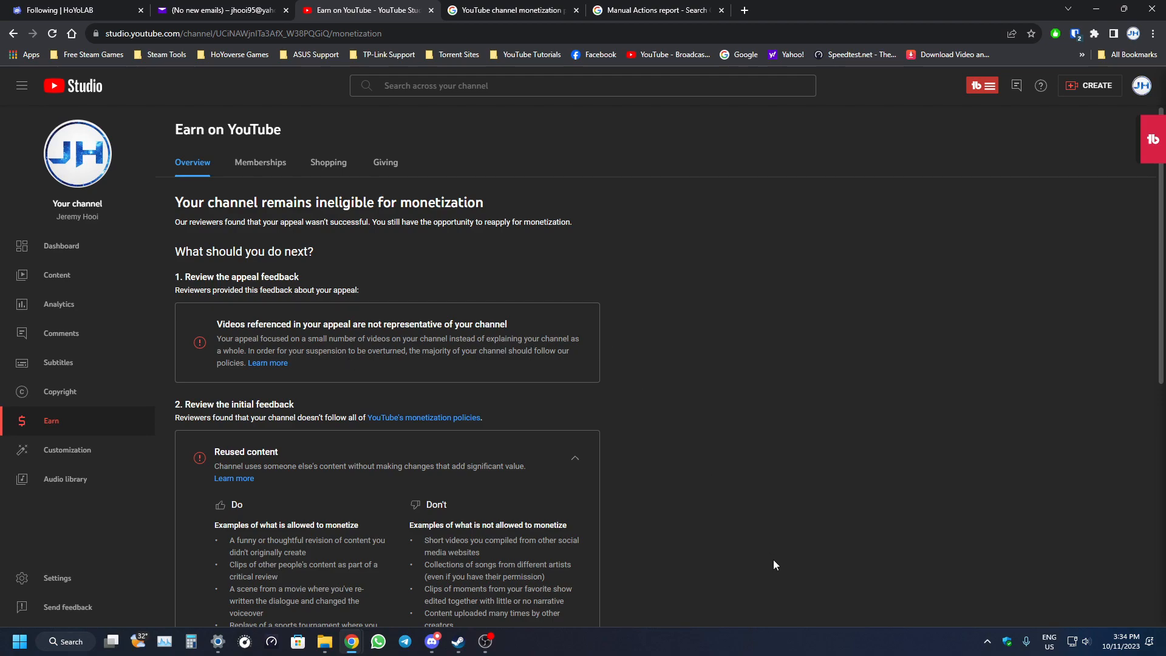